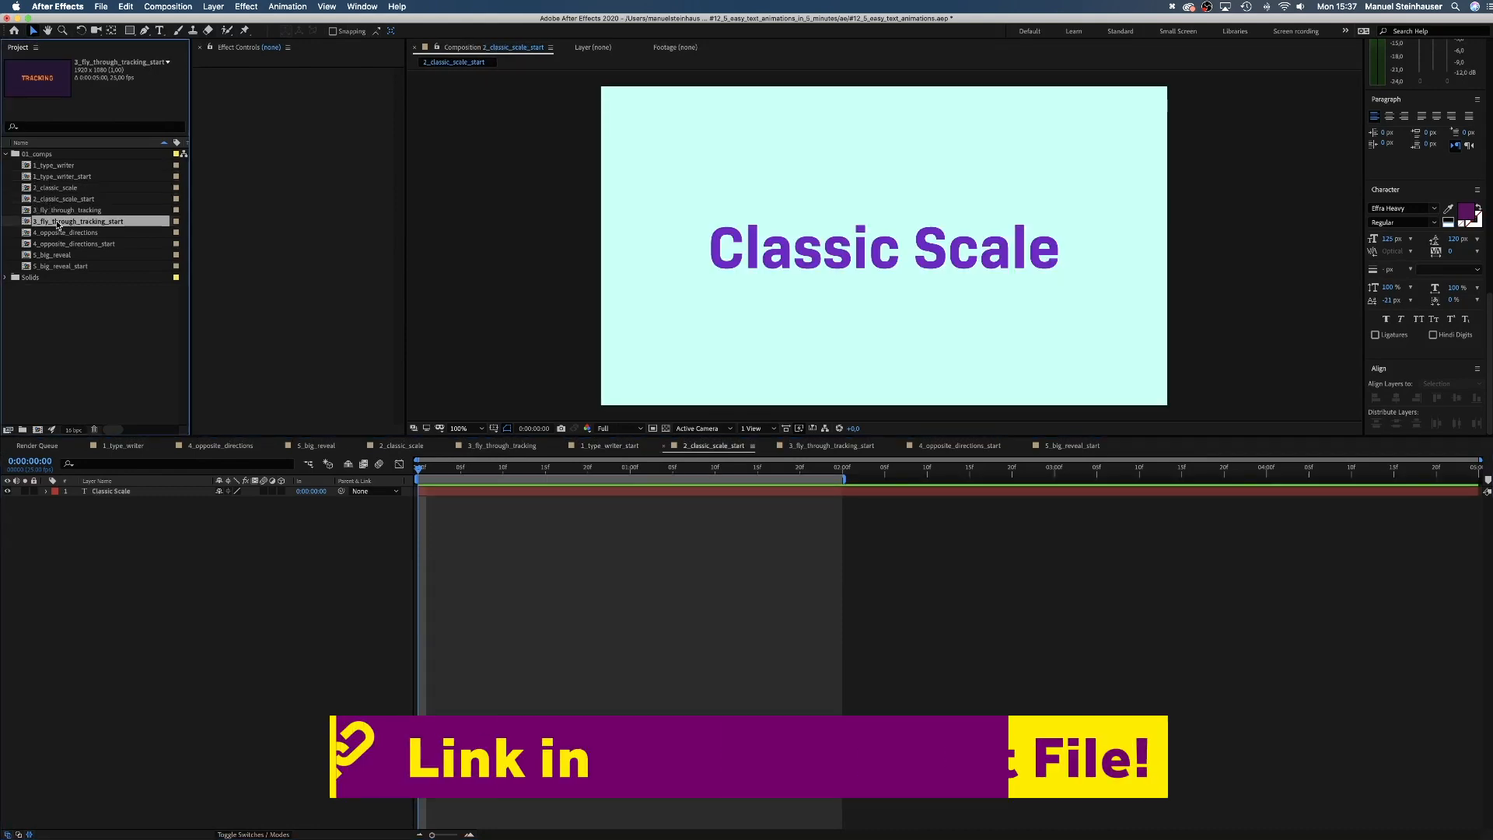
# - Open the 5_big_reveal_start and 1_type_writer_start compositions, with type writer active
pyautogui.doubleClick(65, 266)
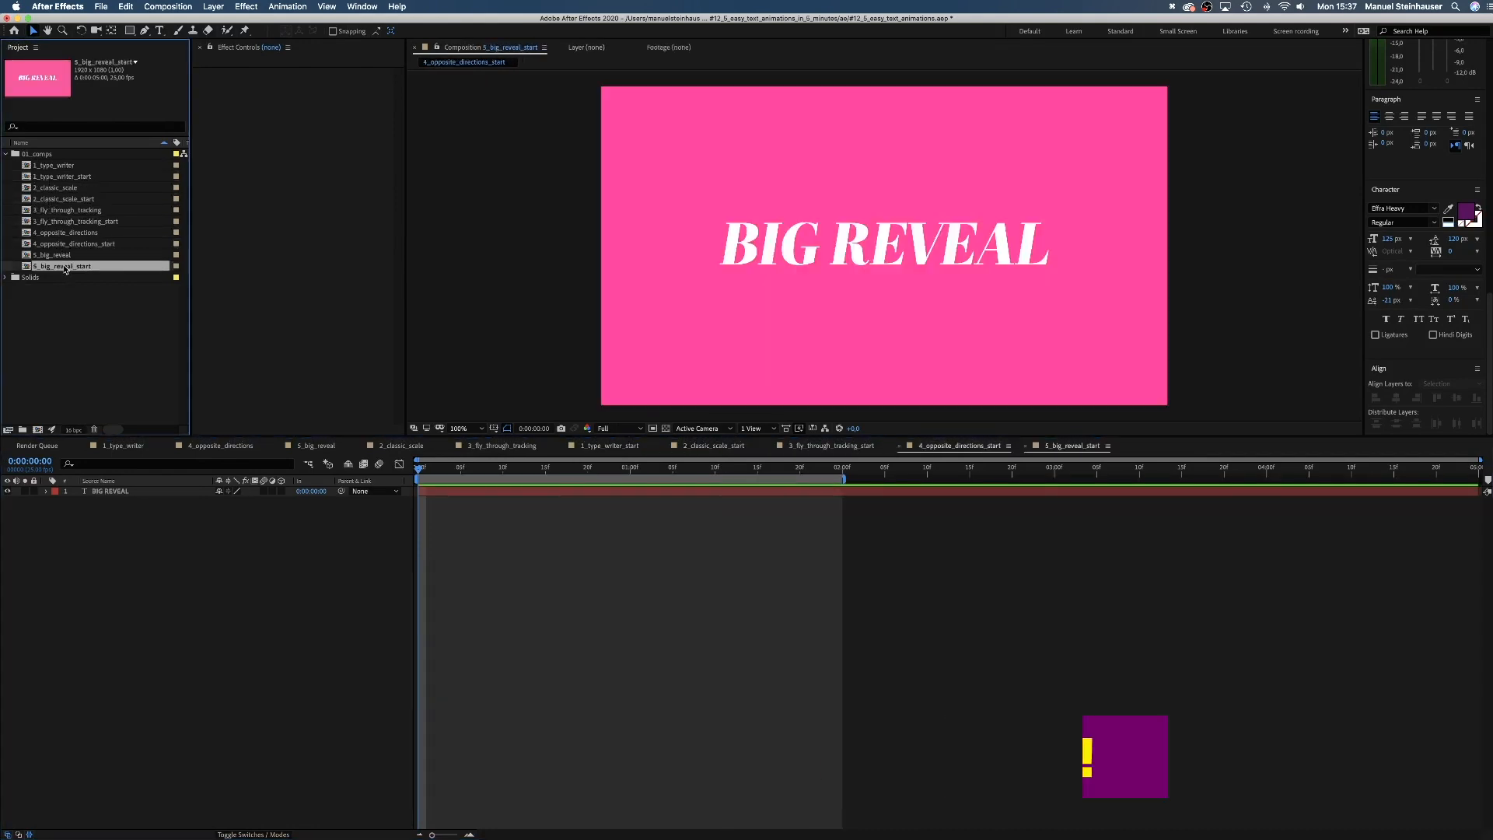
pyautogui.doubleClick(65, 177)
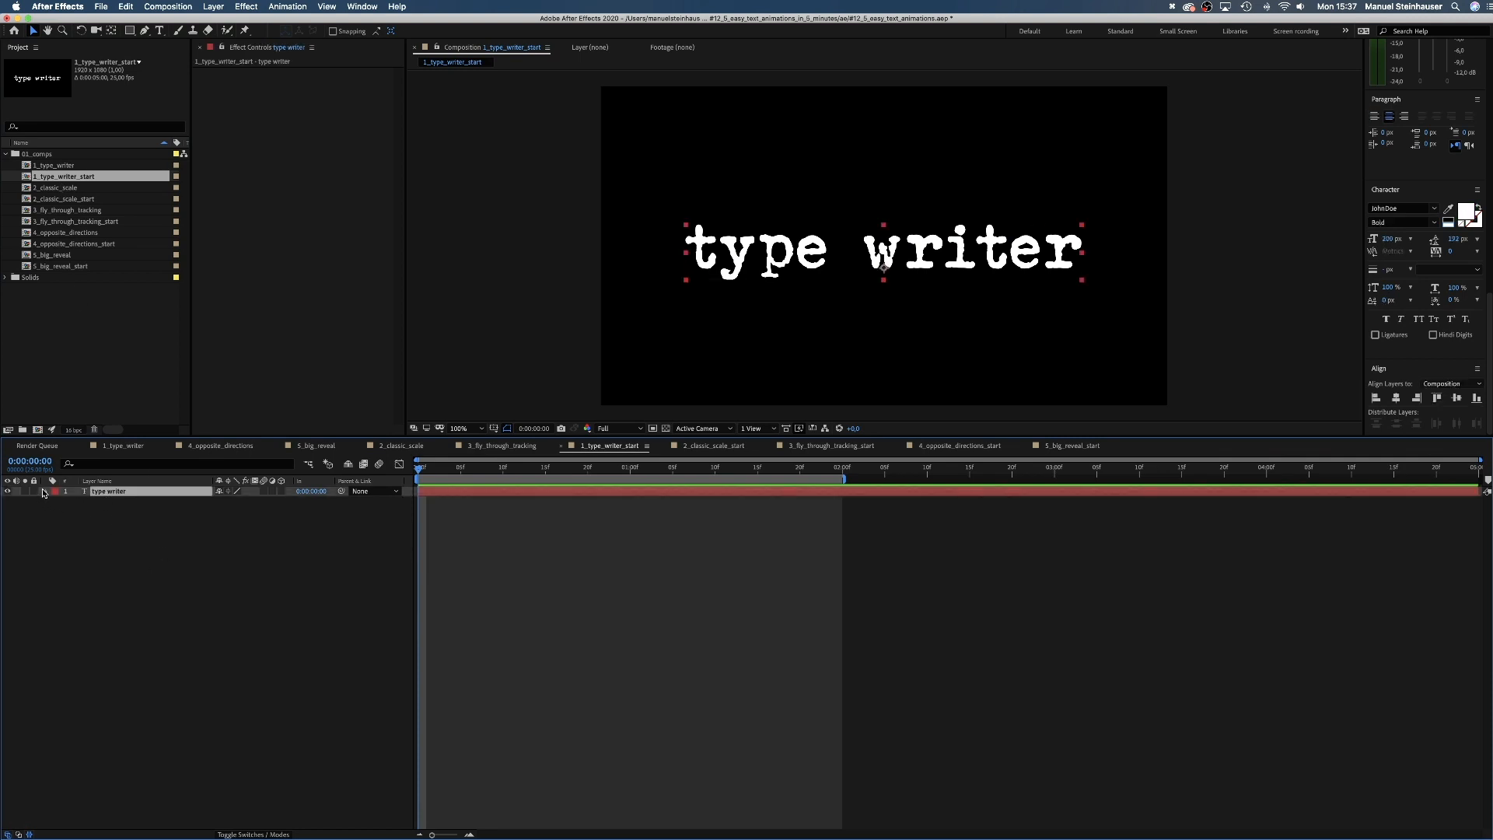
# - Add an Opacity animator to the type writer text with Opacity set to 0%
pyautogui.click(54, 491)
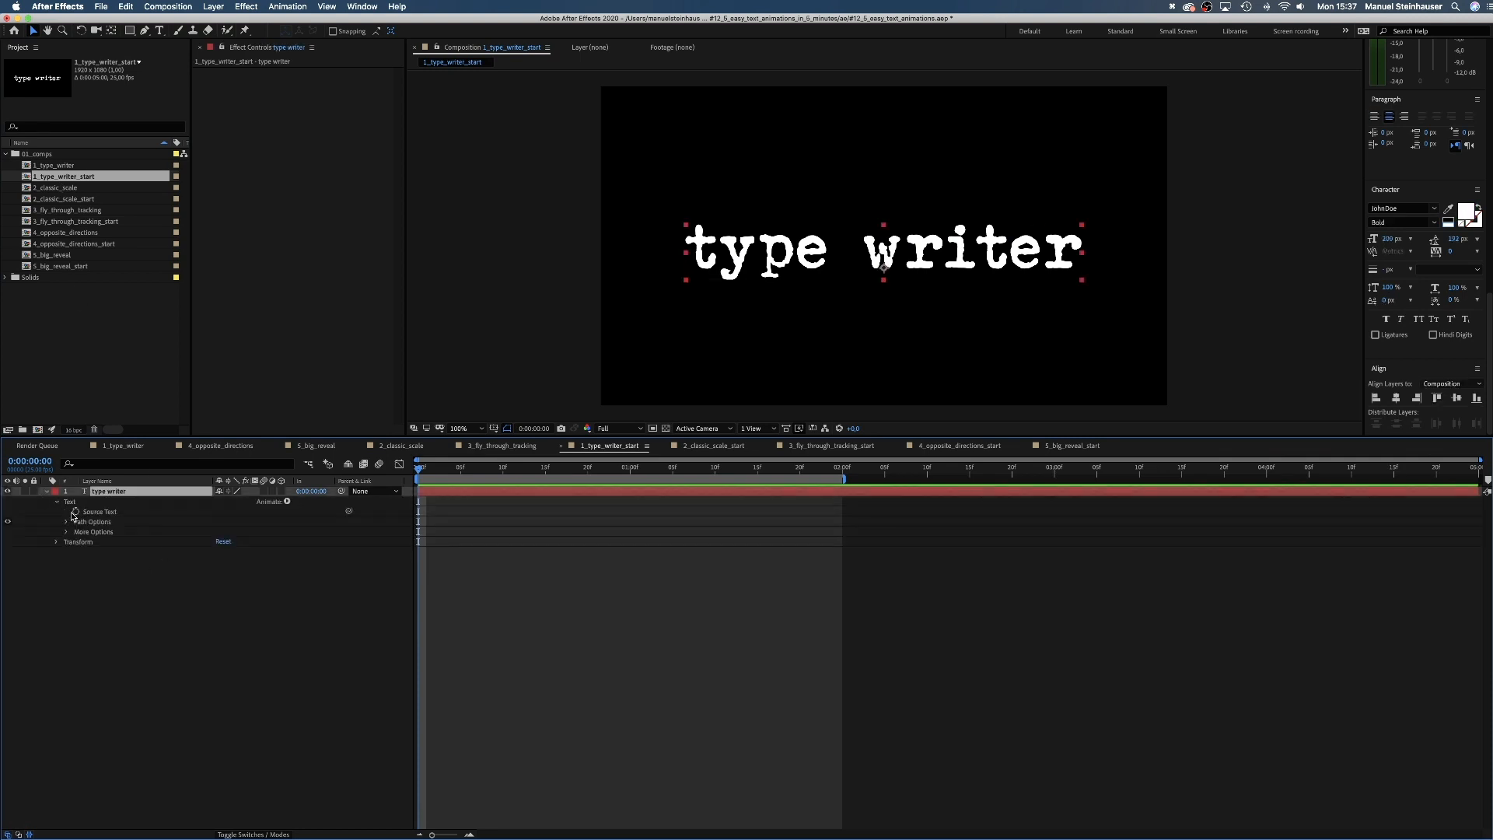
pyautogui.click(287, 501)
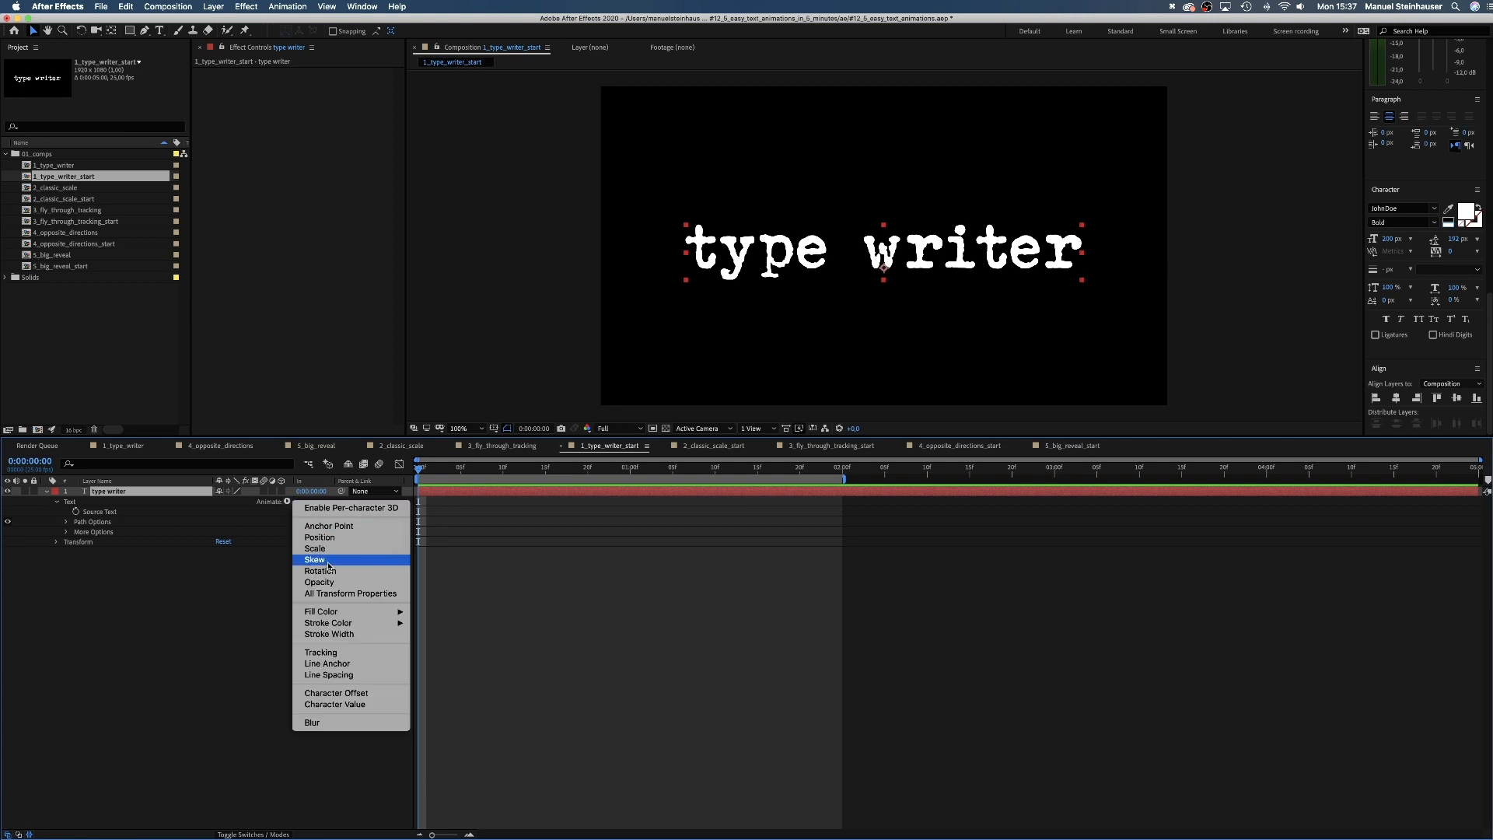
pyautogui.click(319, 582)
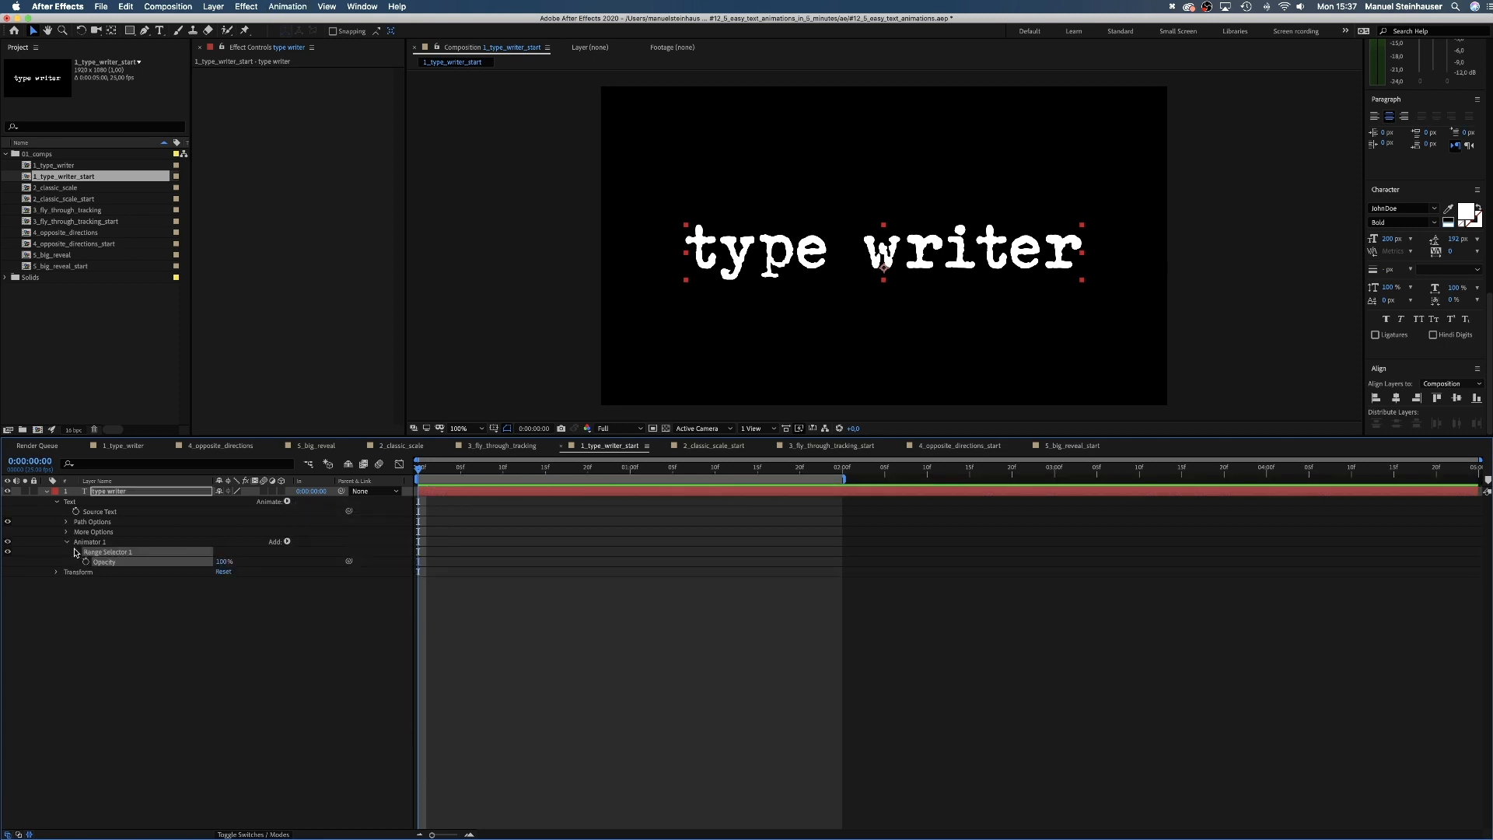
pyautogui.click(76, 553)
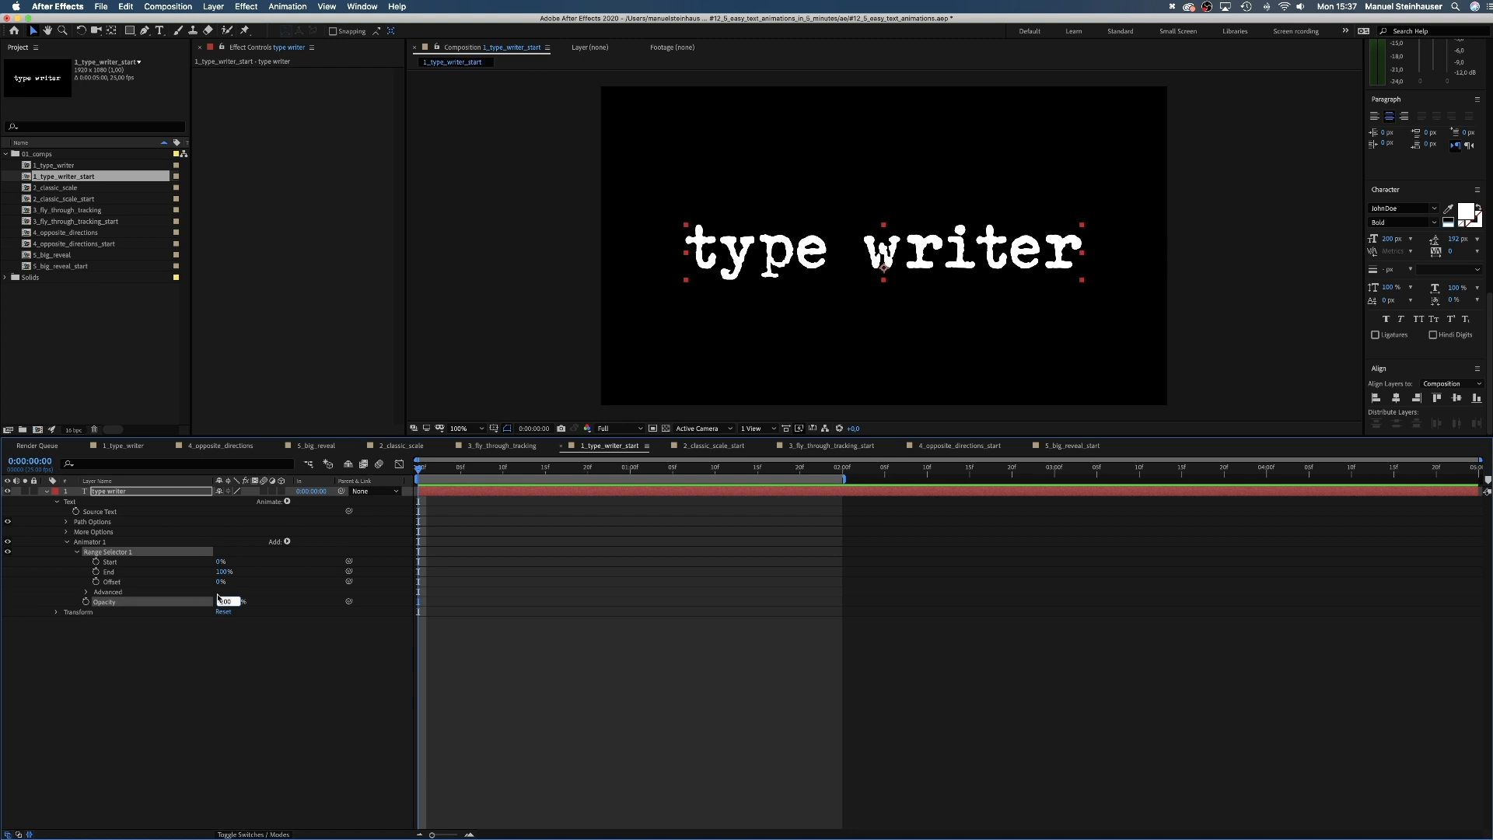
pyautogui.write('0%')
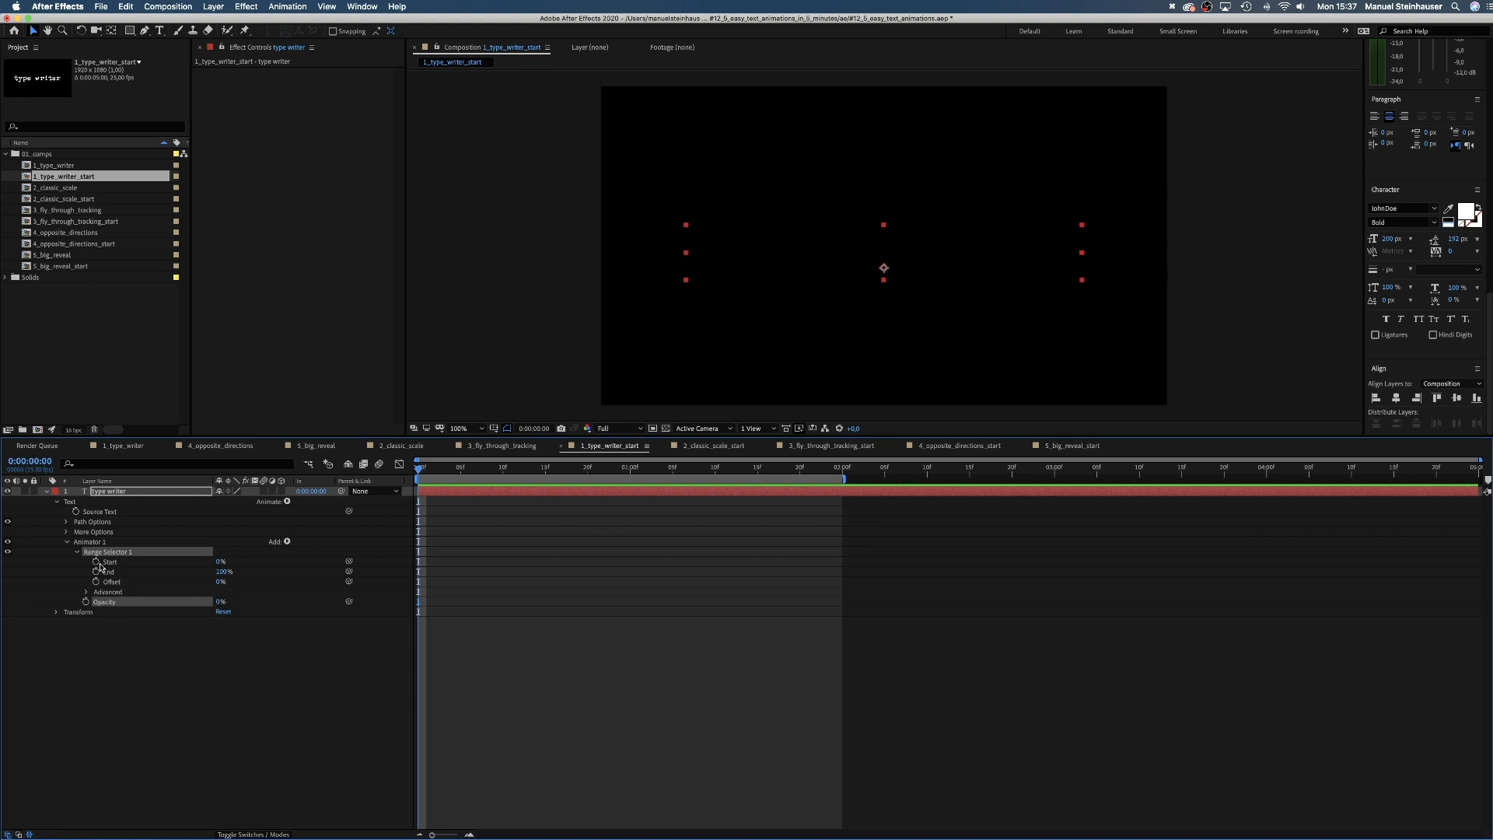
# - Keyframe Range Selector Start from 0% to 100% and apply Easy Ease to those keyframes
pyautogui.click(94, 562)
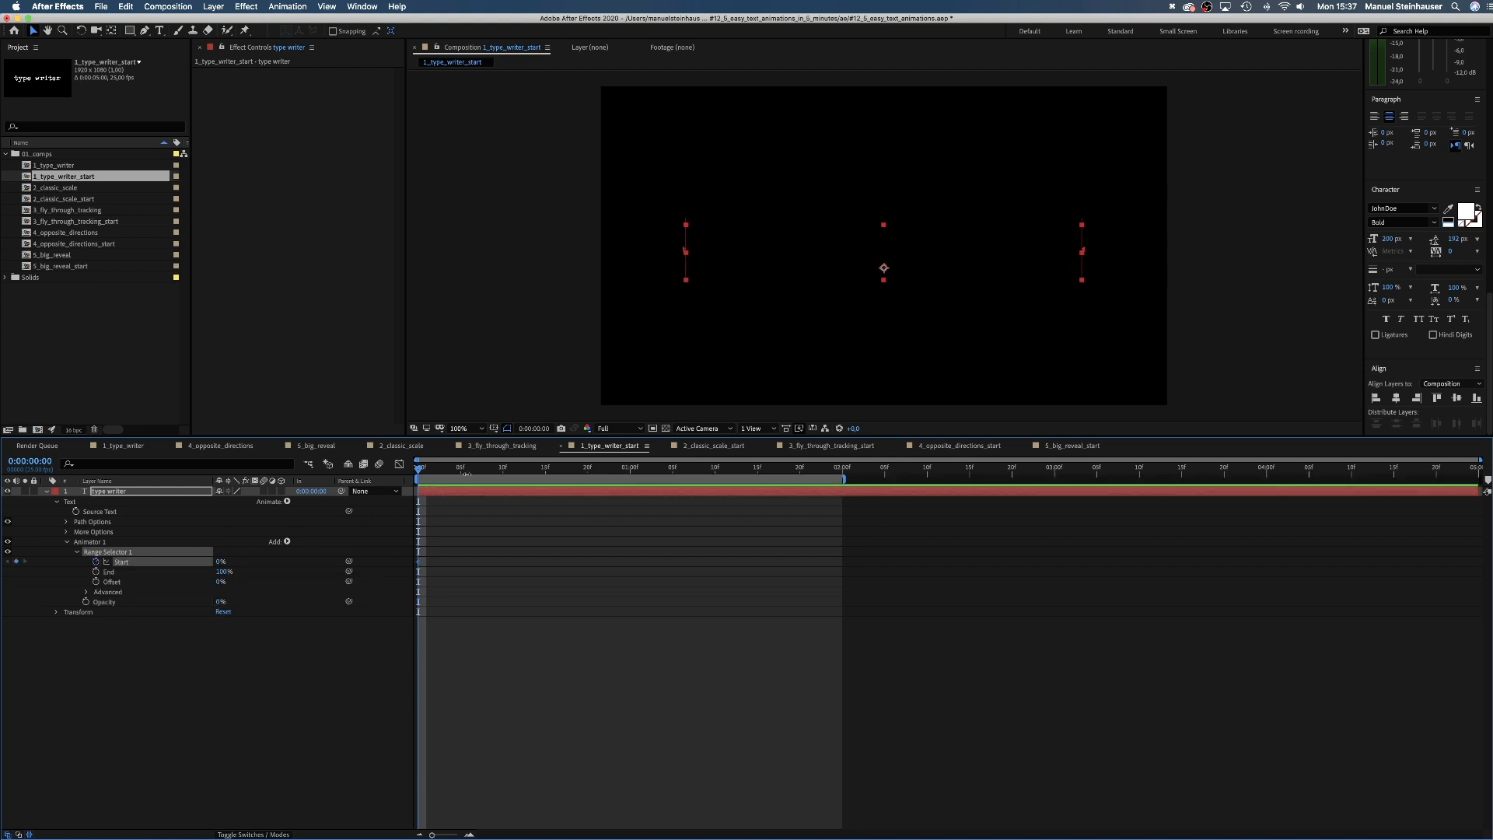
pyautogui.click(717, 467)
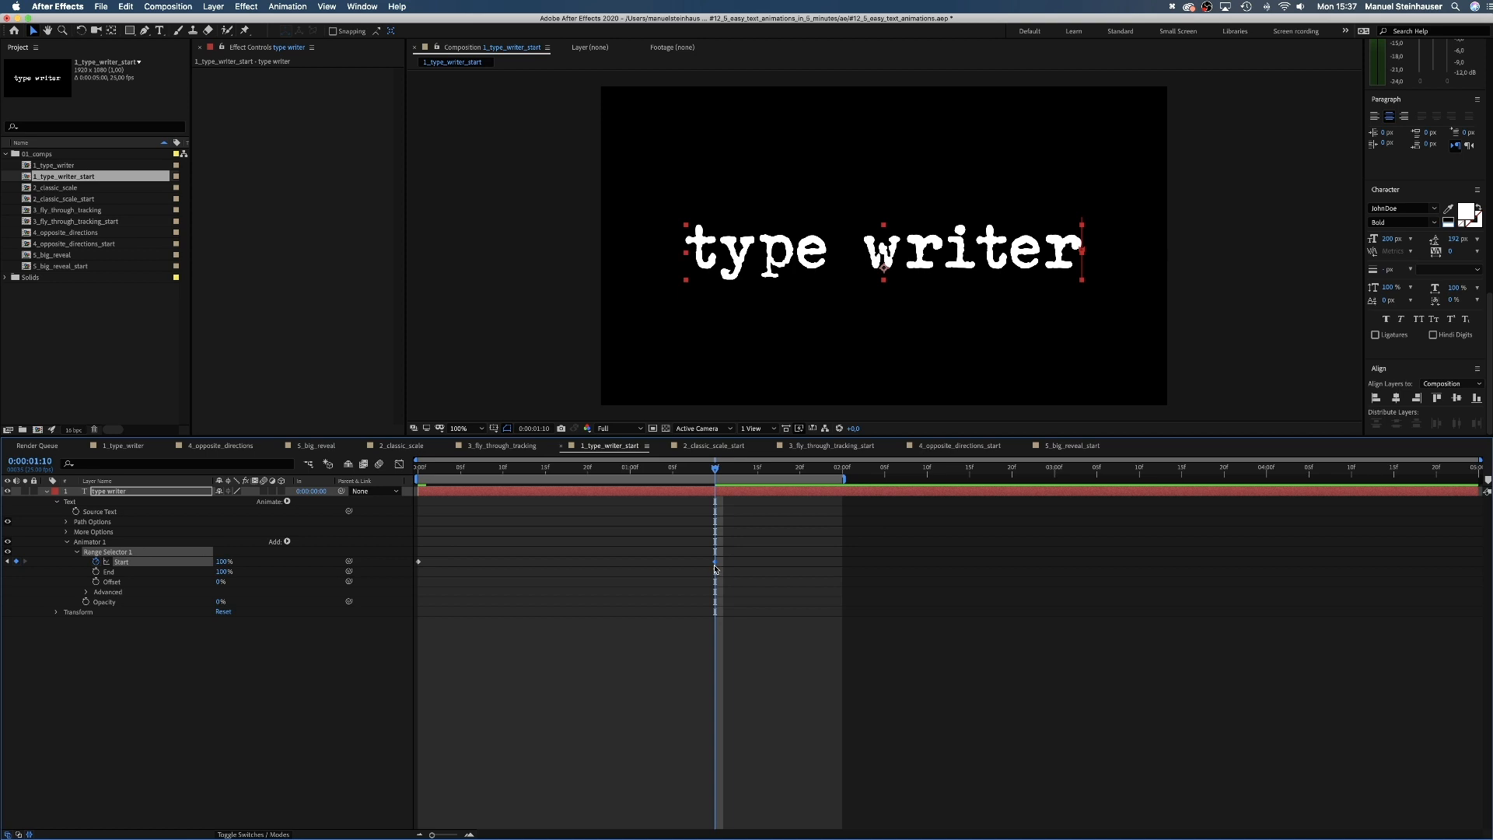
pyautogui.rightClick(716, 568)
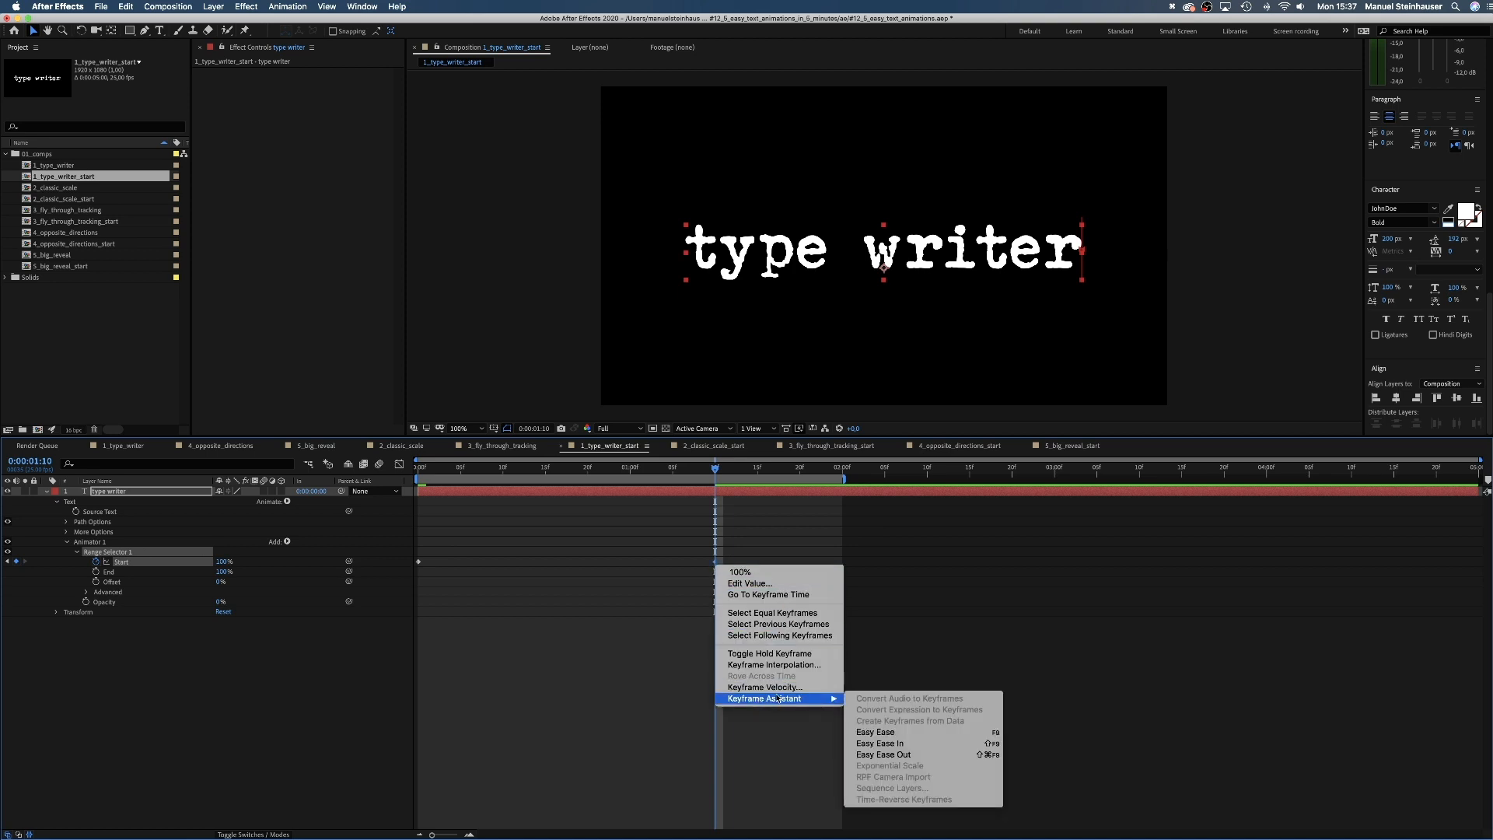
pyautogui.click(695, 467)
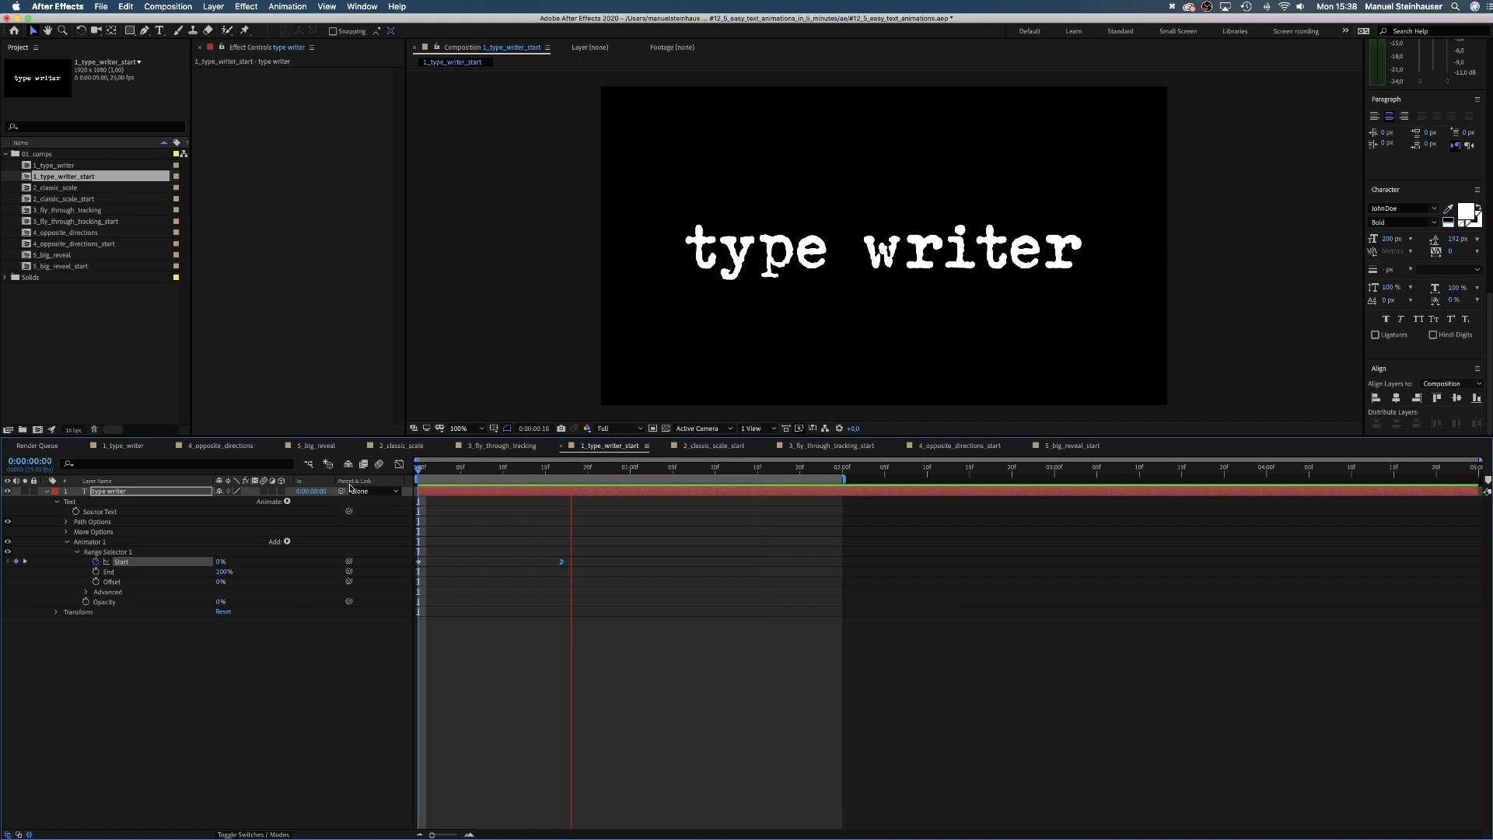
pyautogui.doubleClick(65, 198)
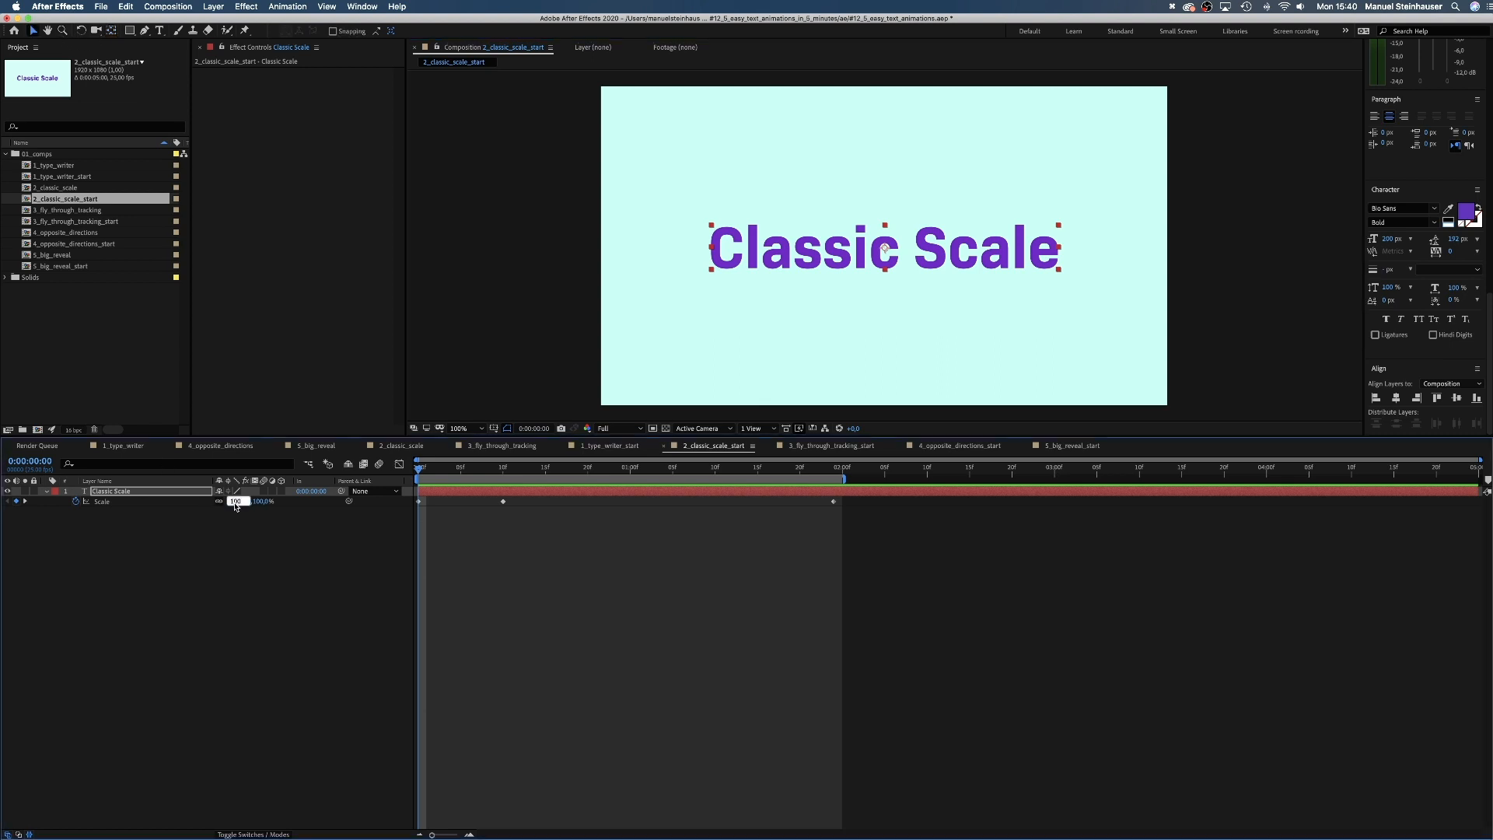
# - Keyframe the Classic Scale text's Scale from 500% down to 75%
pyautogui.write('500')
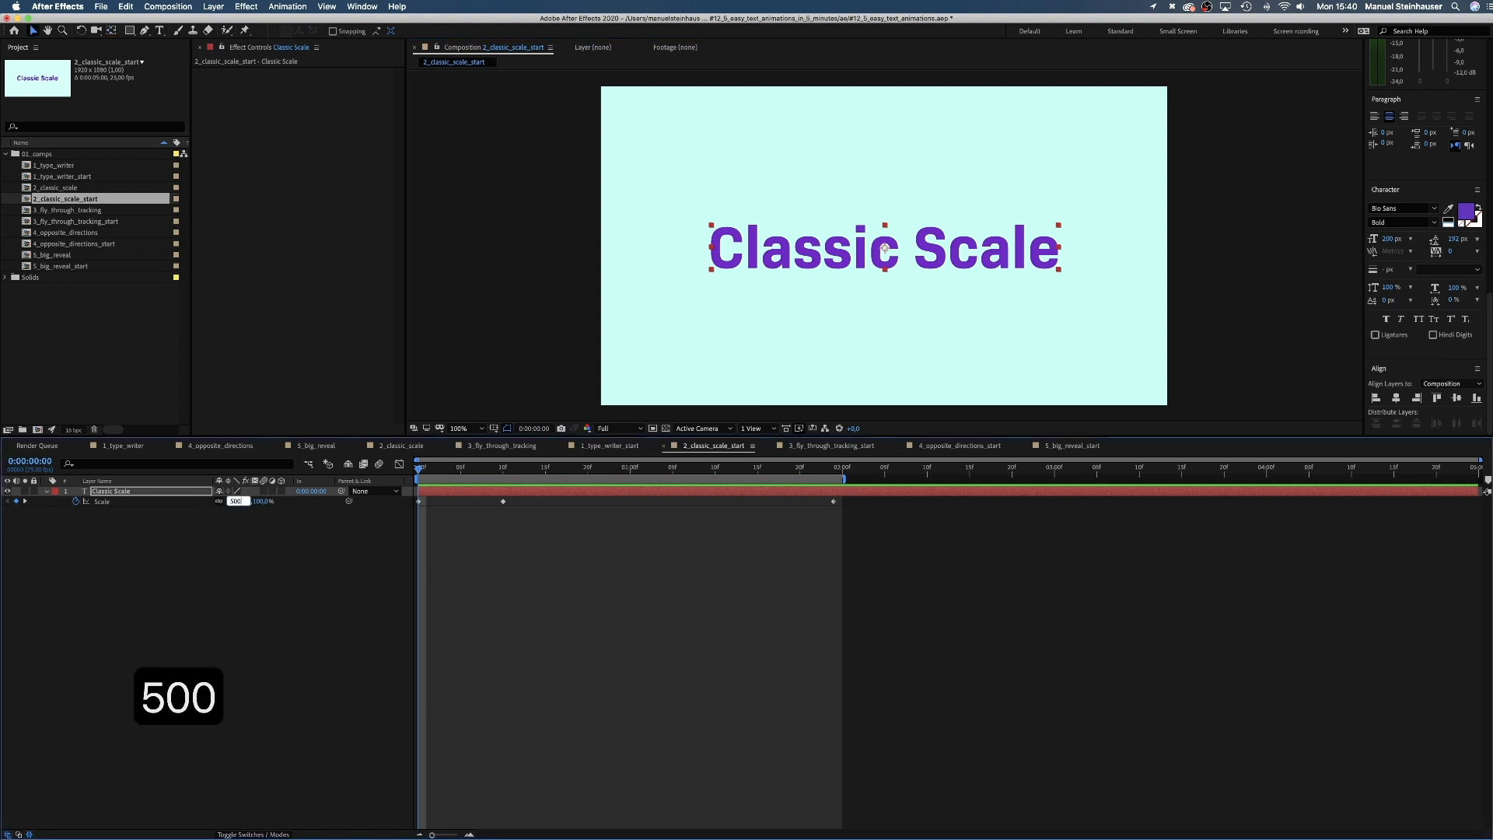
pyautogui.write('500')
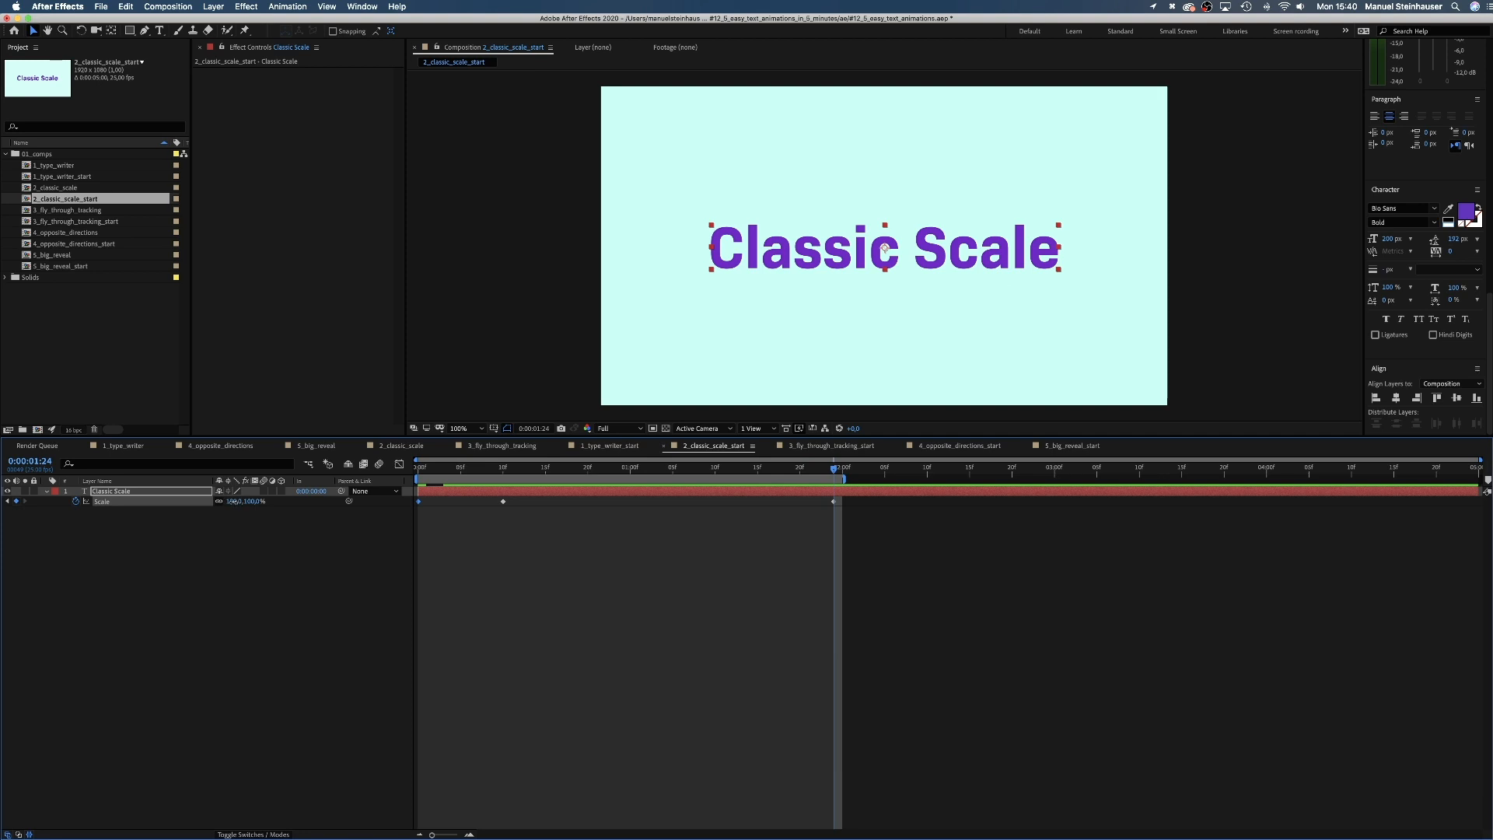
pyautogui.write('75')
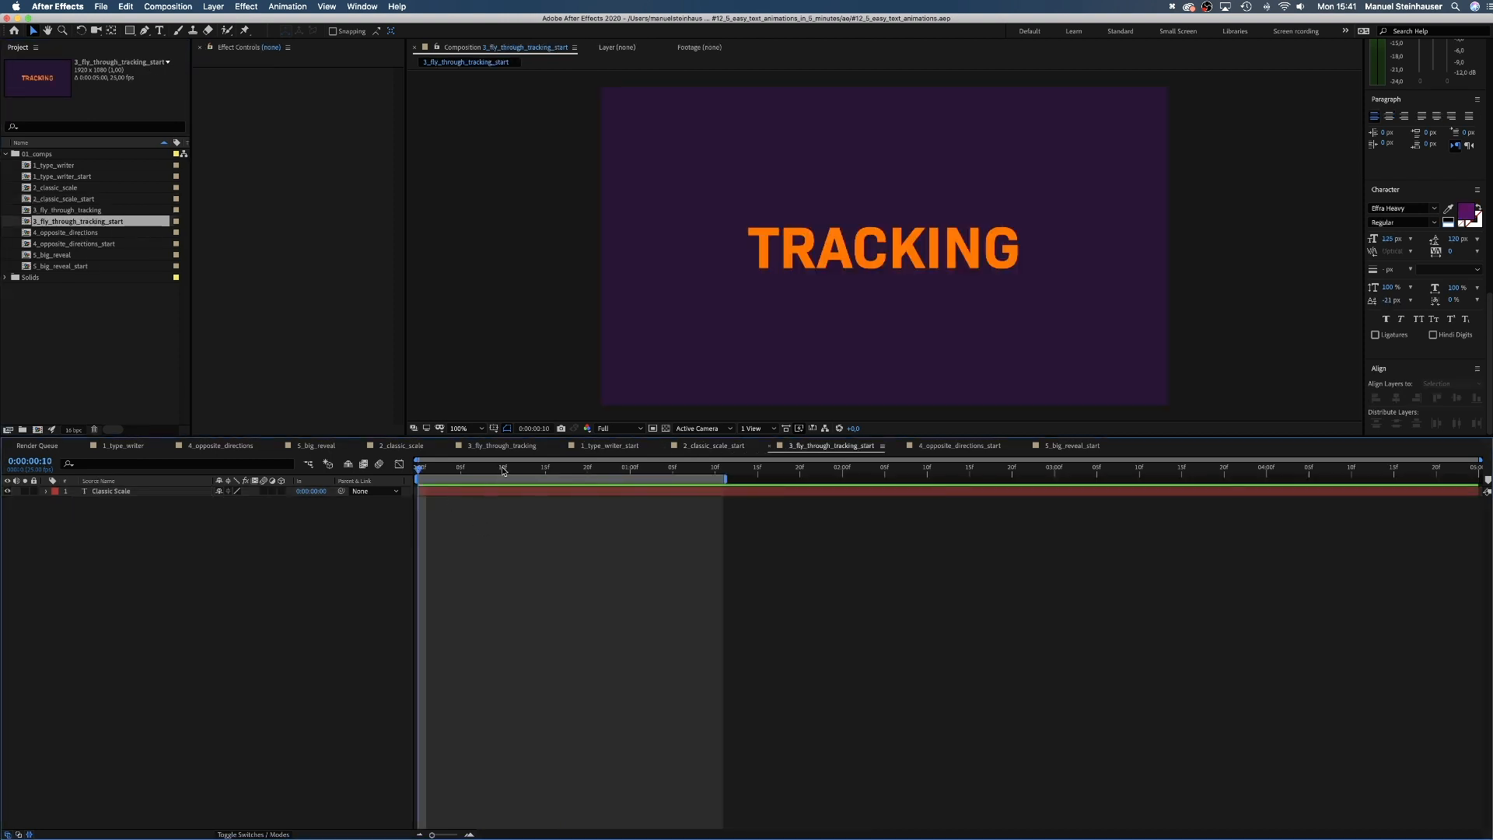
# - Add a Tracking animator to the TRACKING text and keyframe Tracking Amount to 3600
pyautogui.click(56, 491)
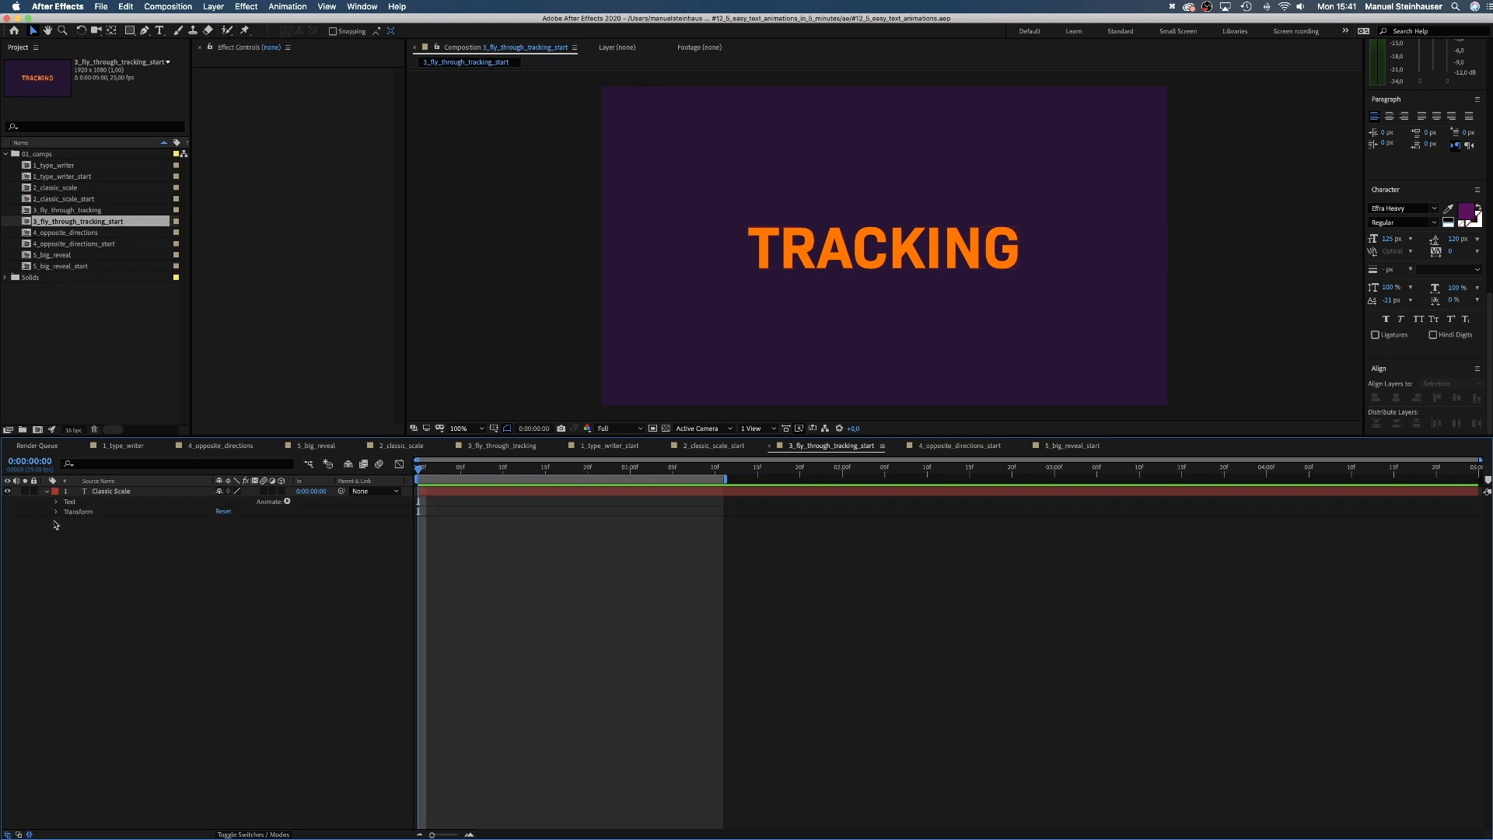
pyautogui.click(56, 501)
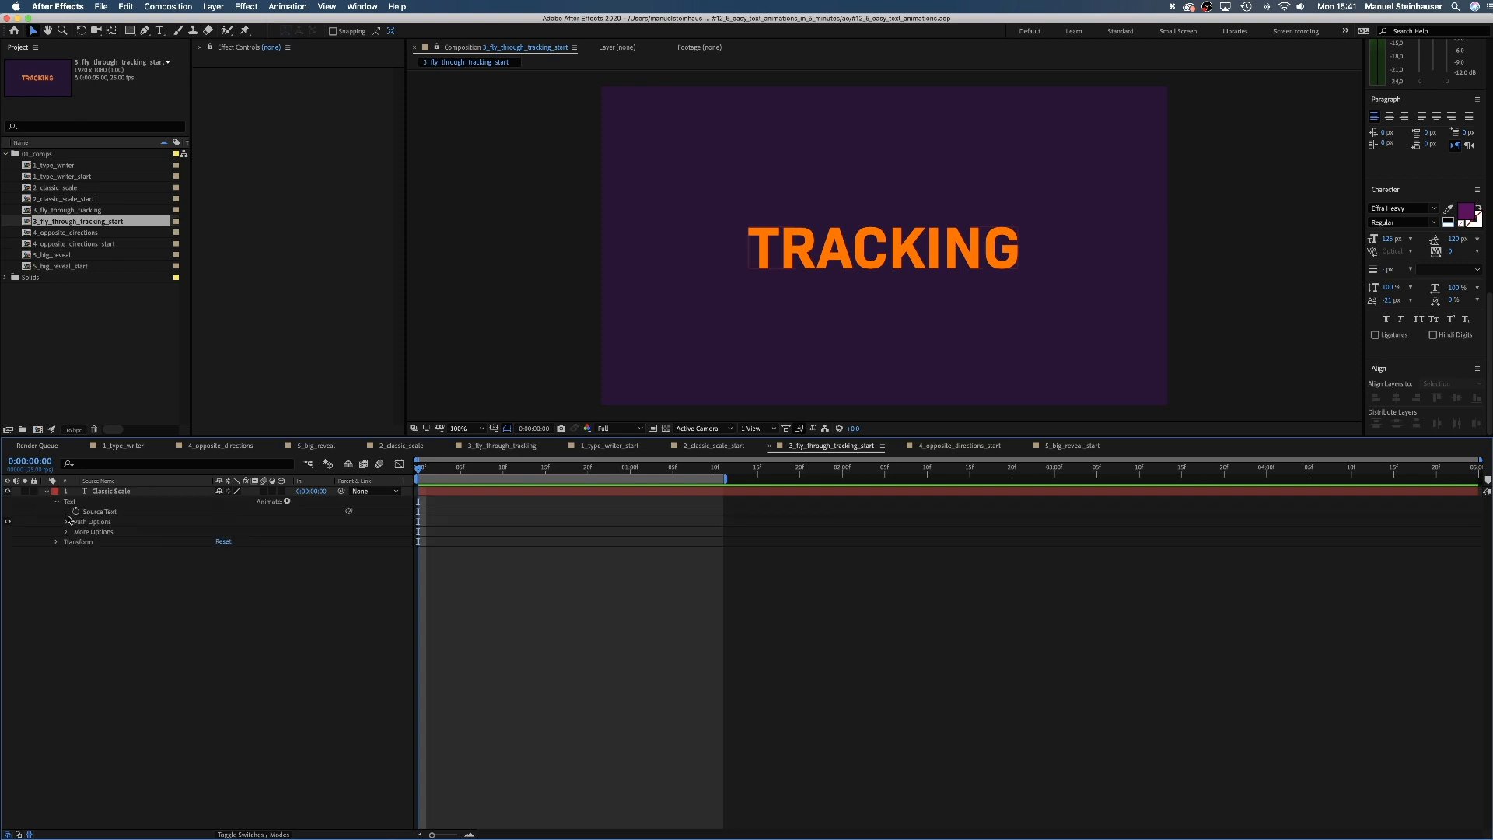
pyautogui.click(287, 501)
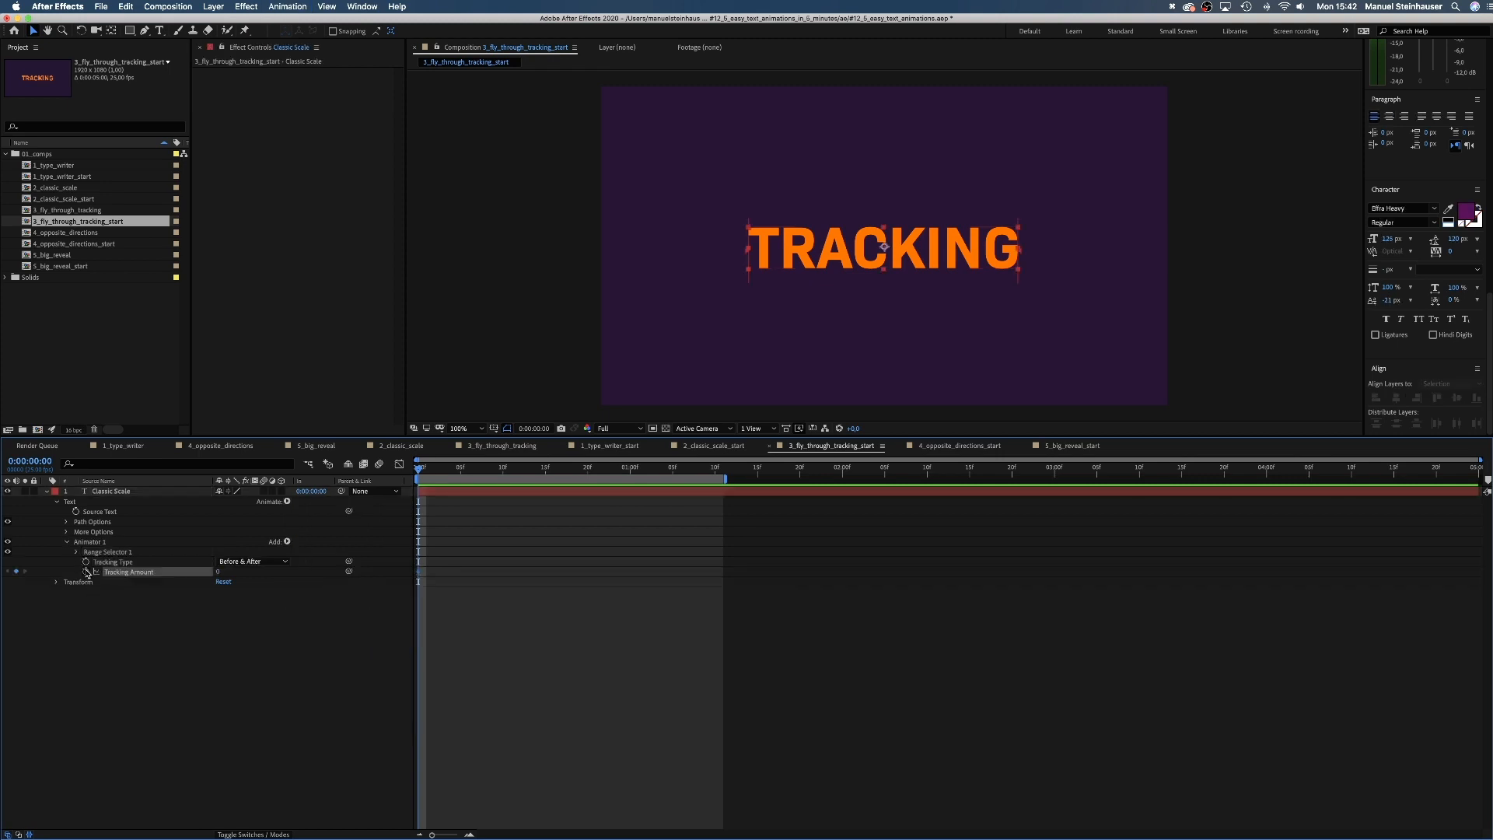
pyautogui.click(707, 467)
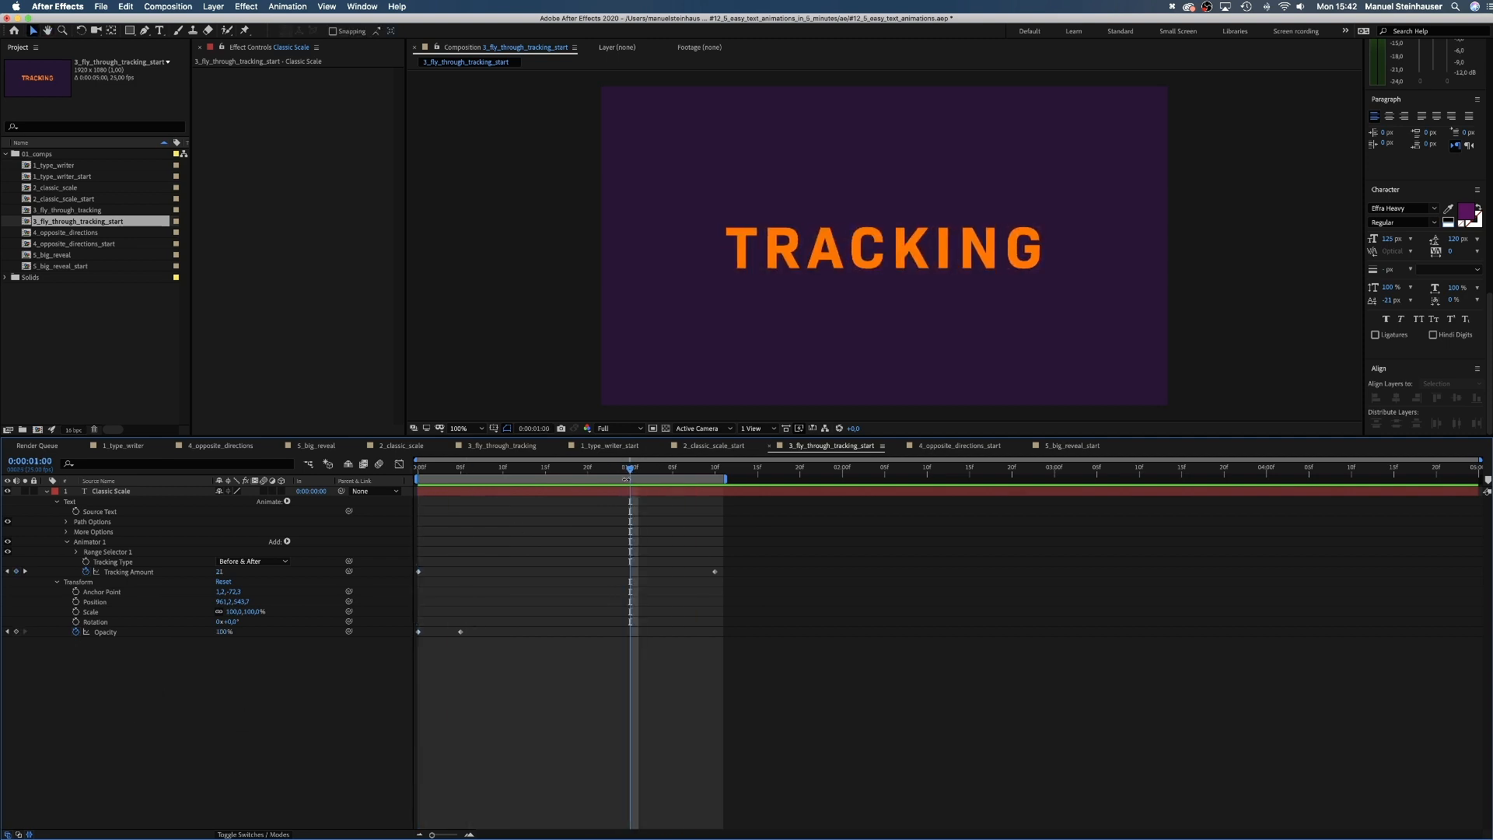
pyautogui.moveTo(75, 614)
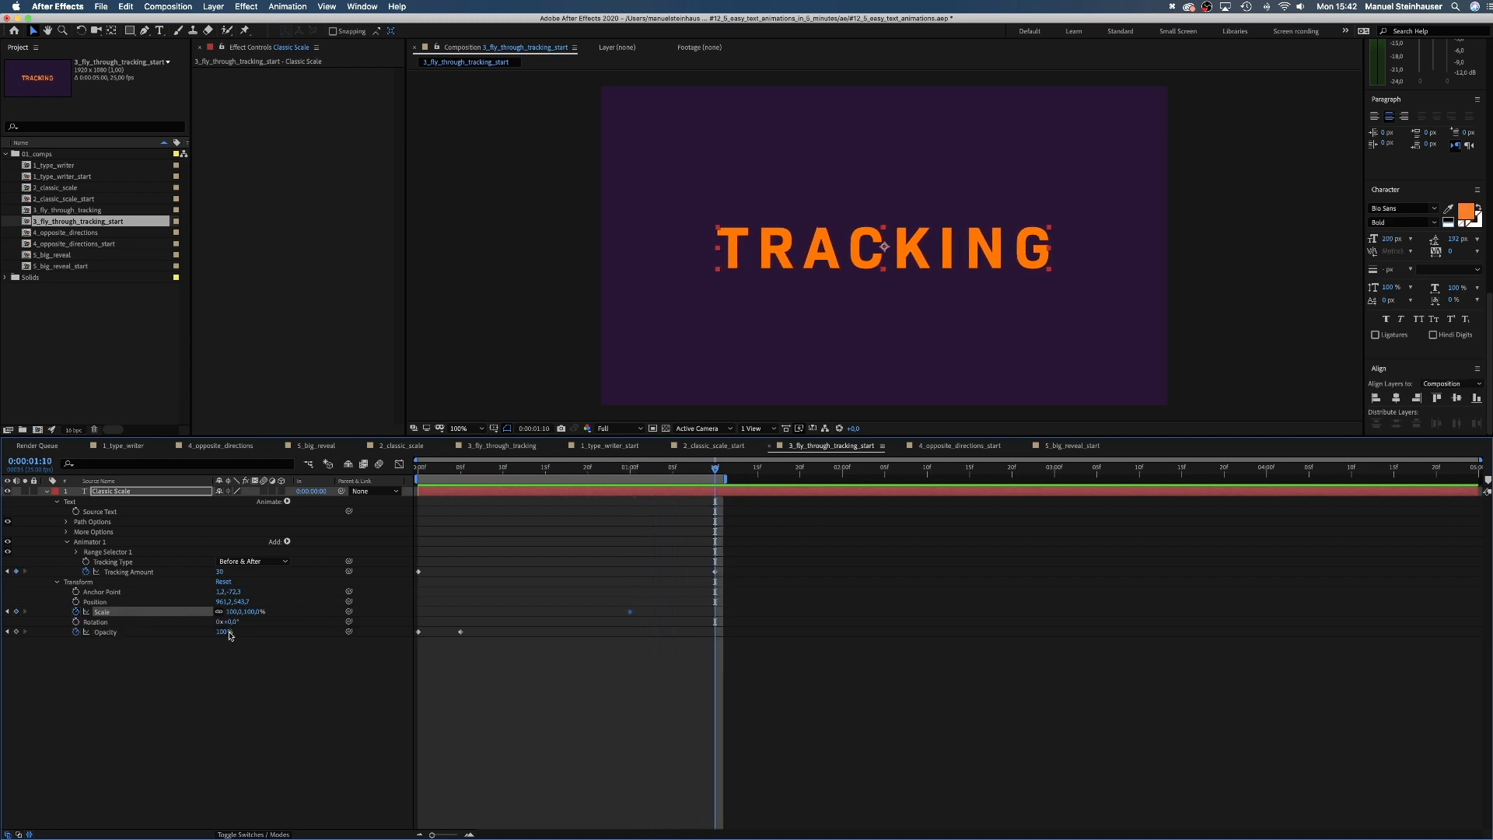
pyautogui.write('3600')
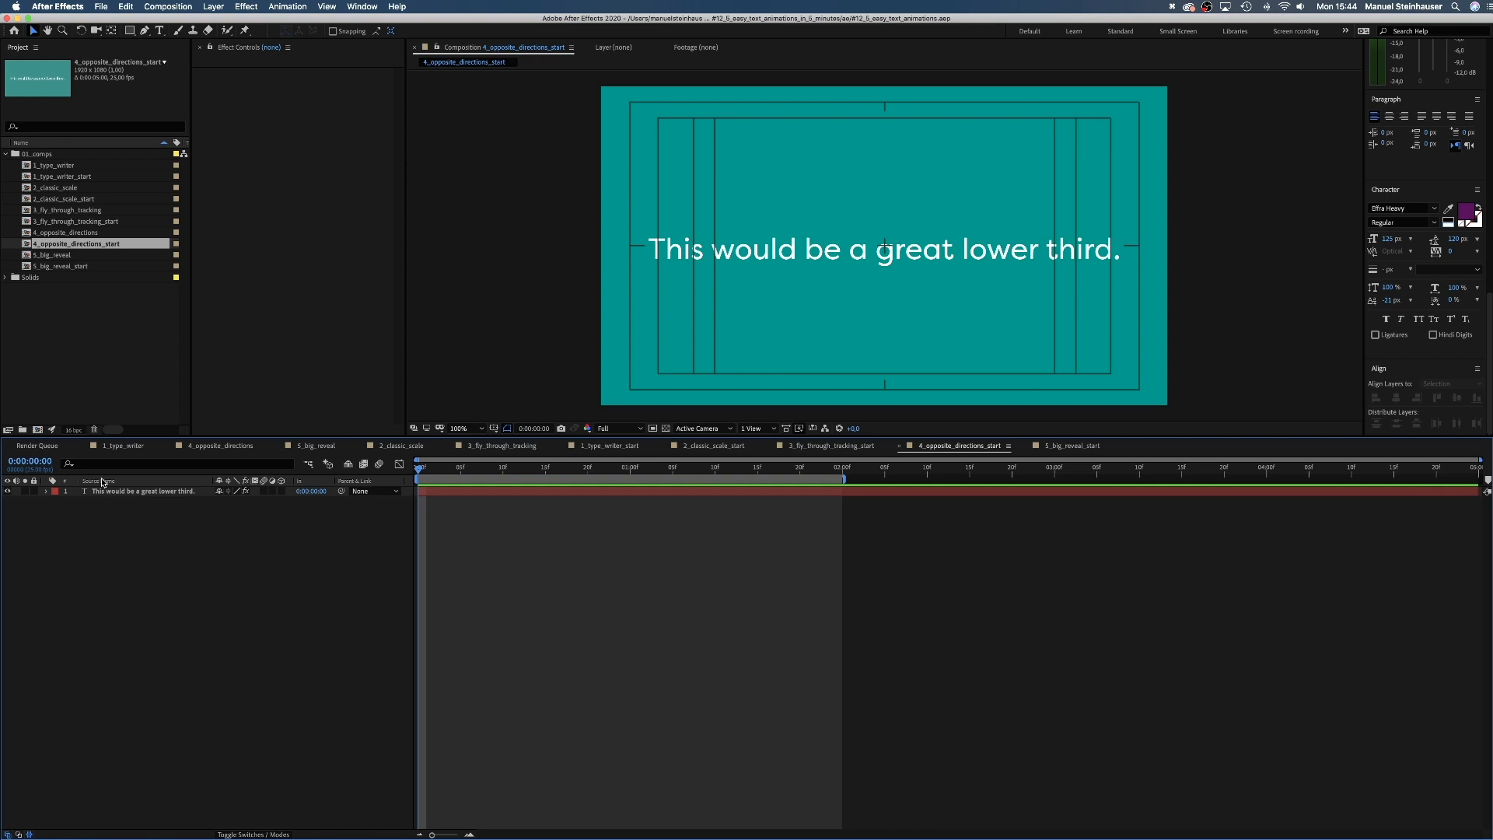
pyautogui.moveTo(112, 514)
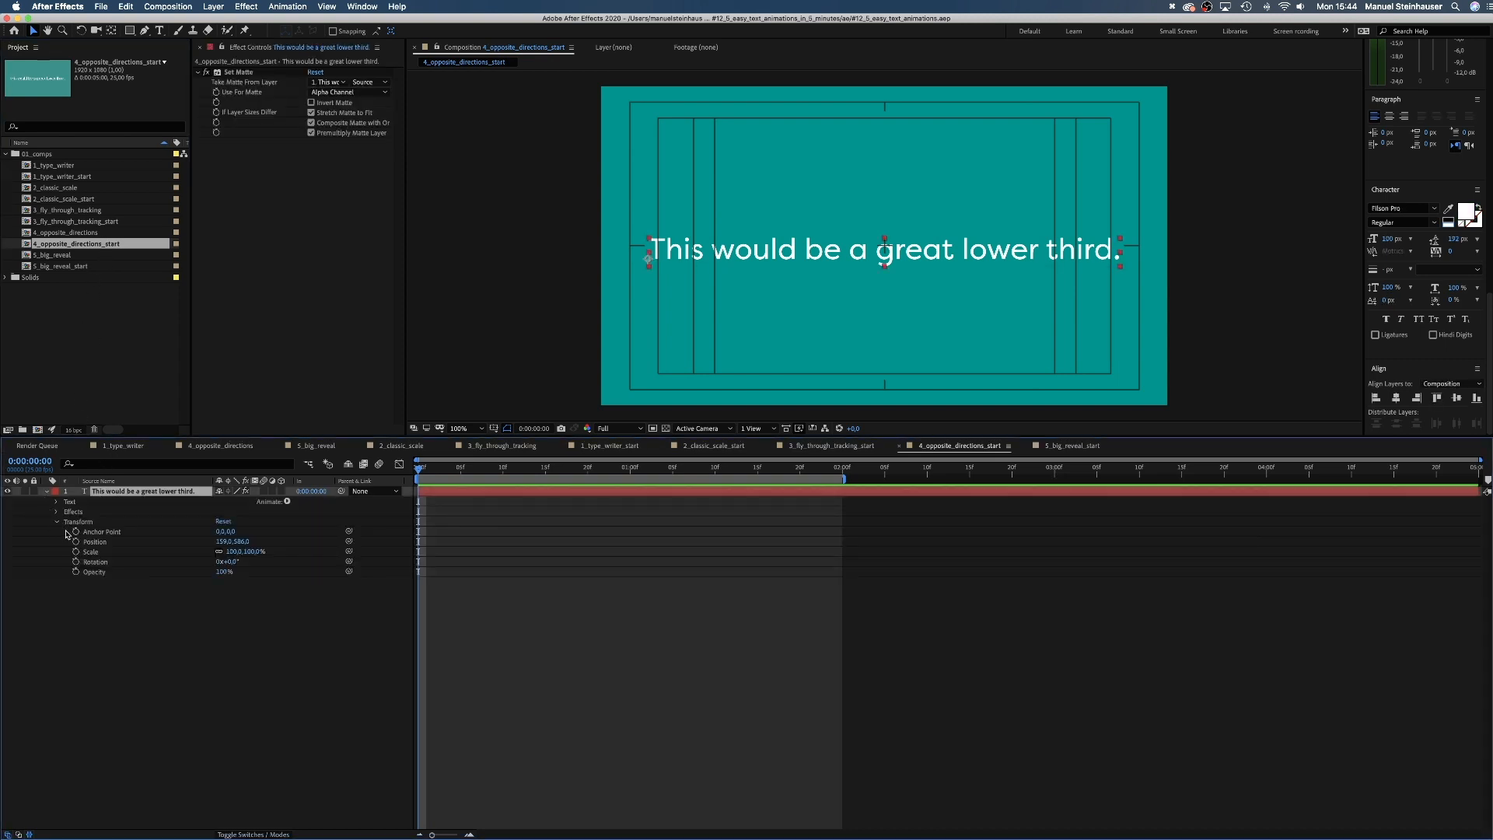
# - Keyframe the lower-third text's Position sliding from offscreen right to the frame centre
pyautogui.click(94, 543)
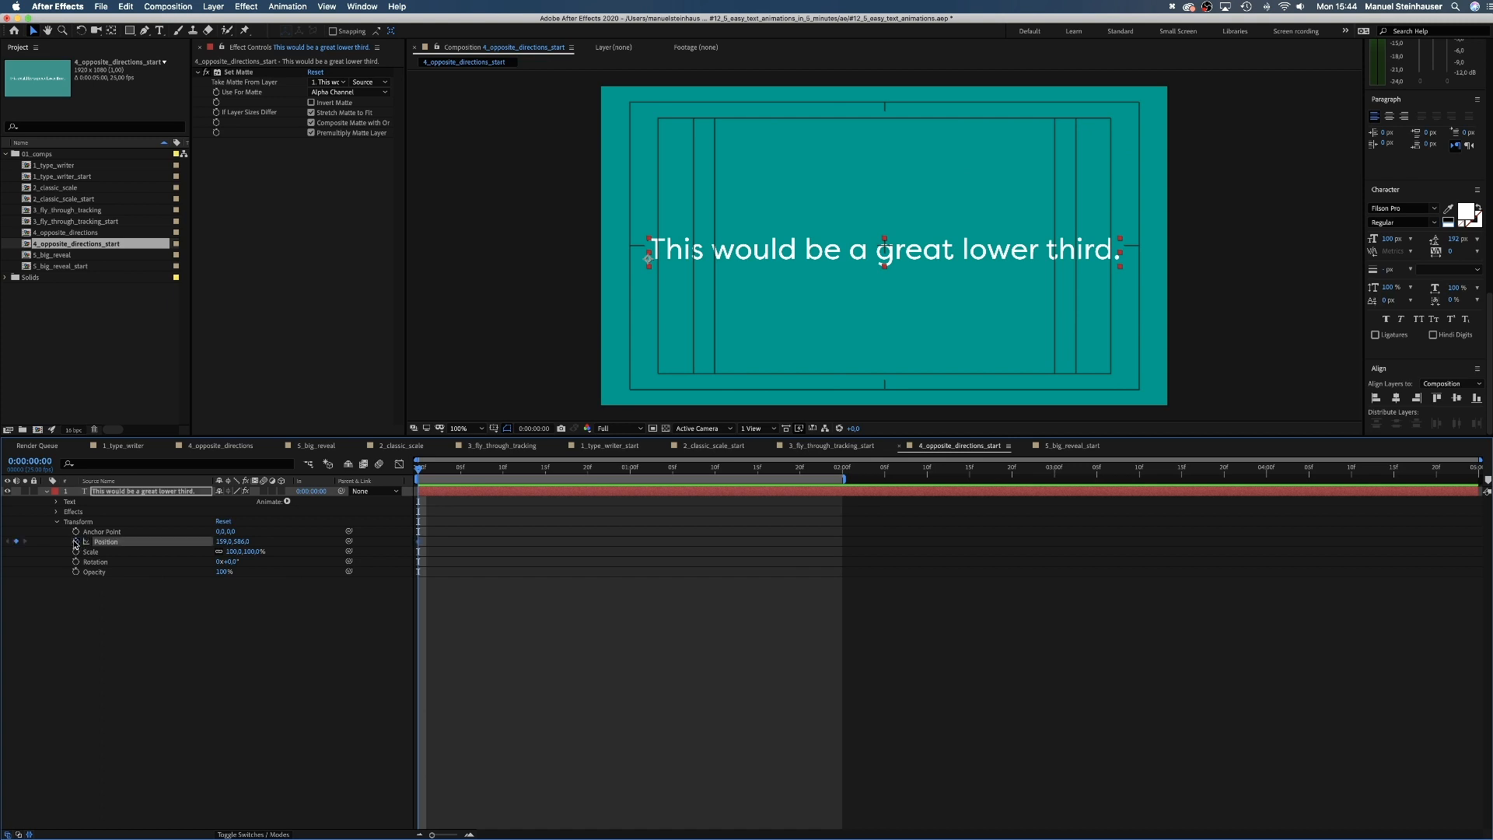
pyautogui.click(588, 467)
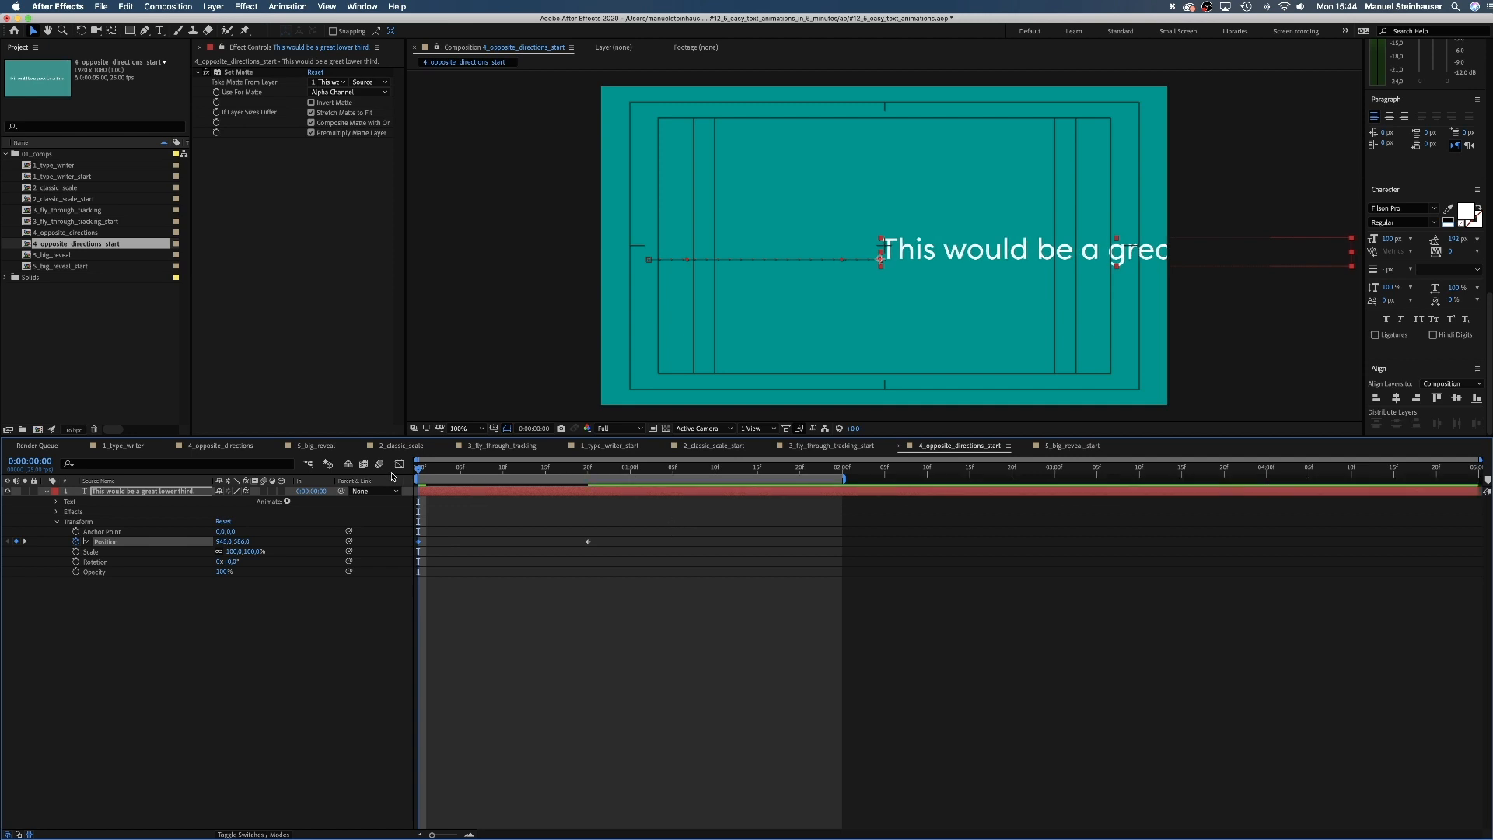
pyautogui.click(579, 467)
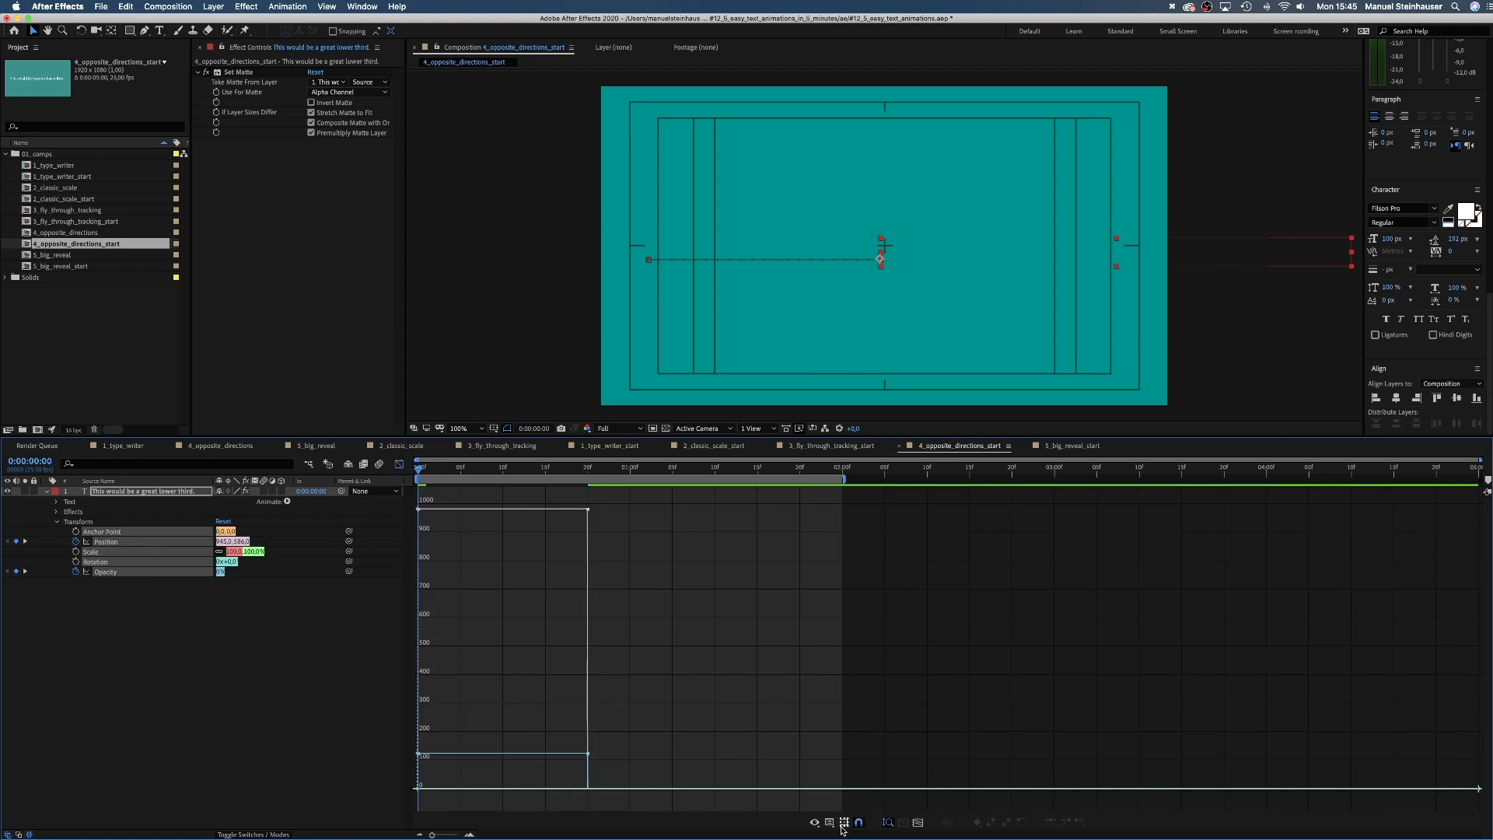
# - Show the position keyframes in the Graph Editor and open its graph display options
pyautogui.click(844, 822)
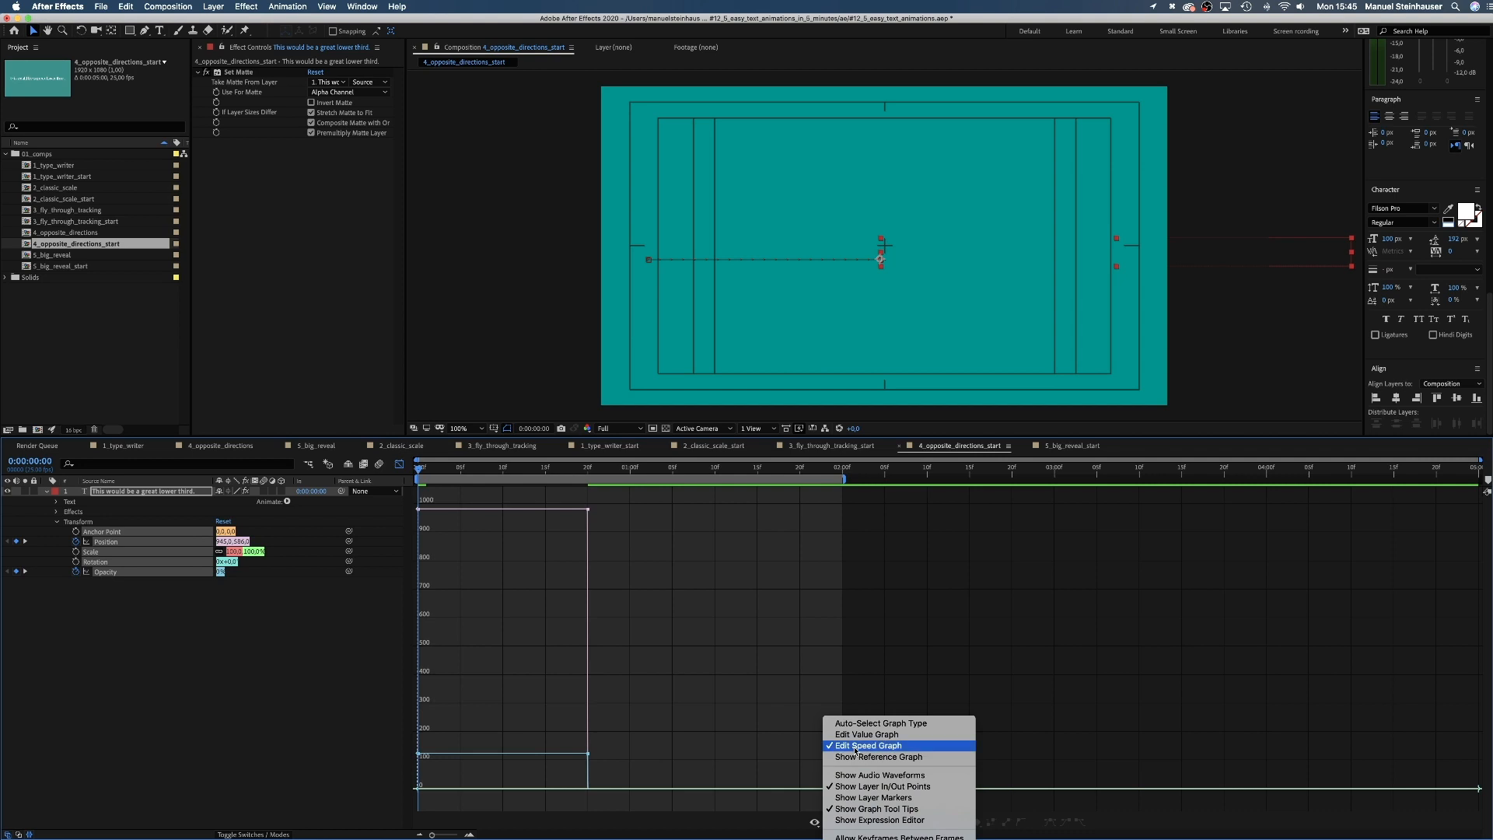
pyautogui.click(867, 745)
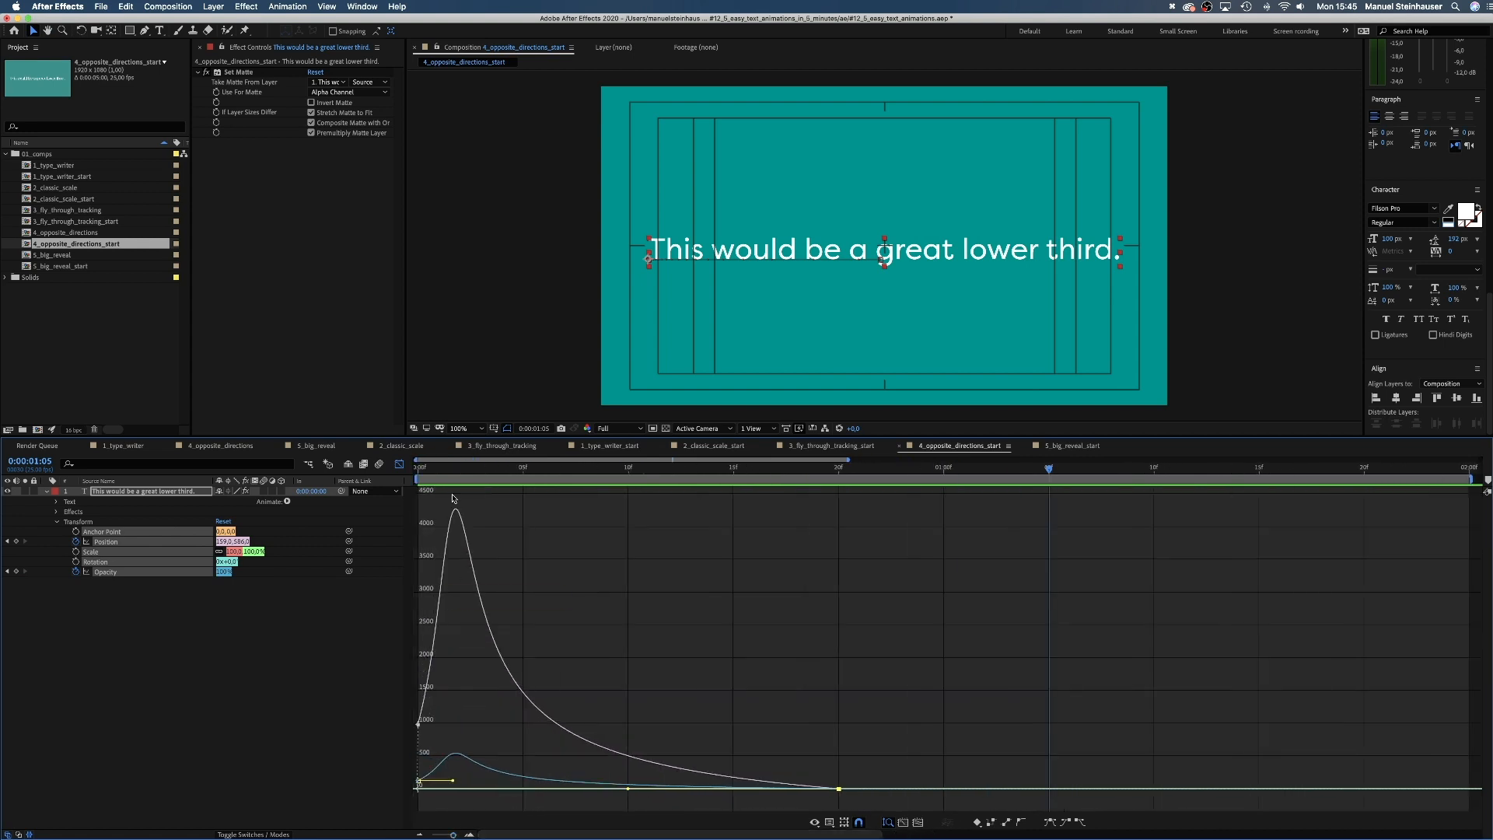
pyautogui.moveTo(1037, 467)
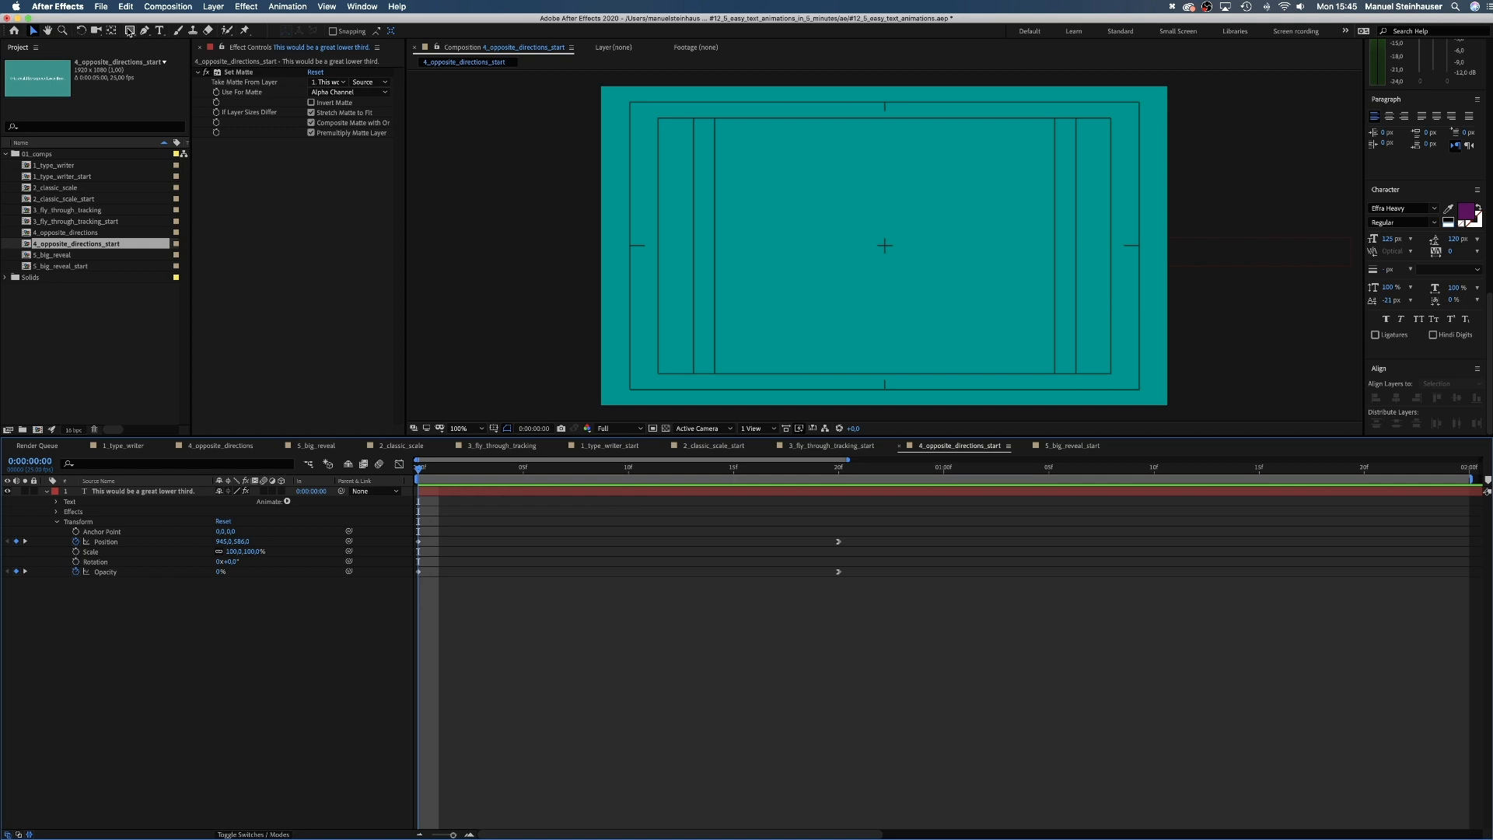
# - Move the playhead on the timeline to start the fade-in and orange bar animation
pyautogui.click(839, 466)
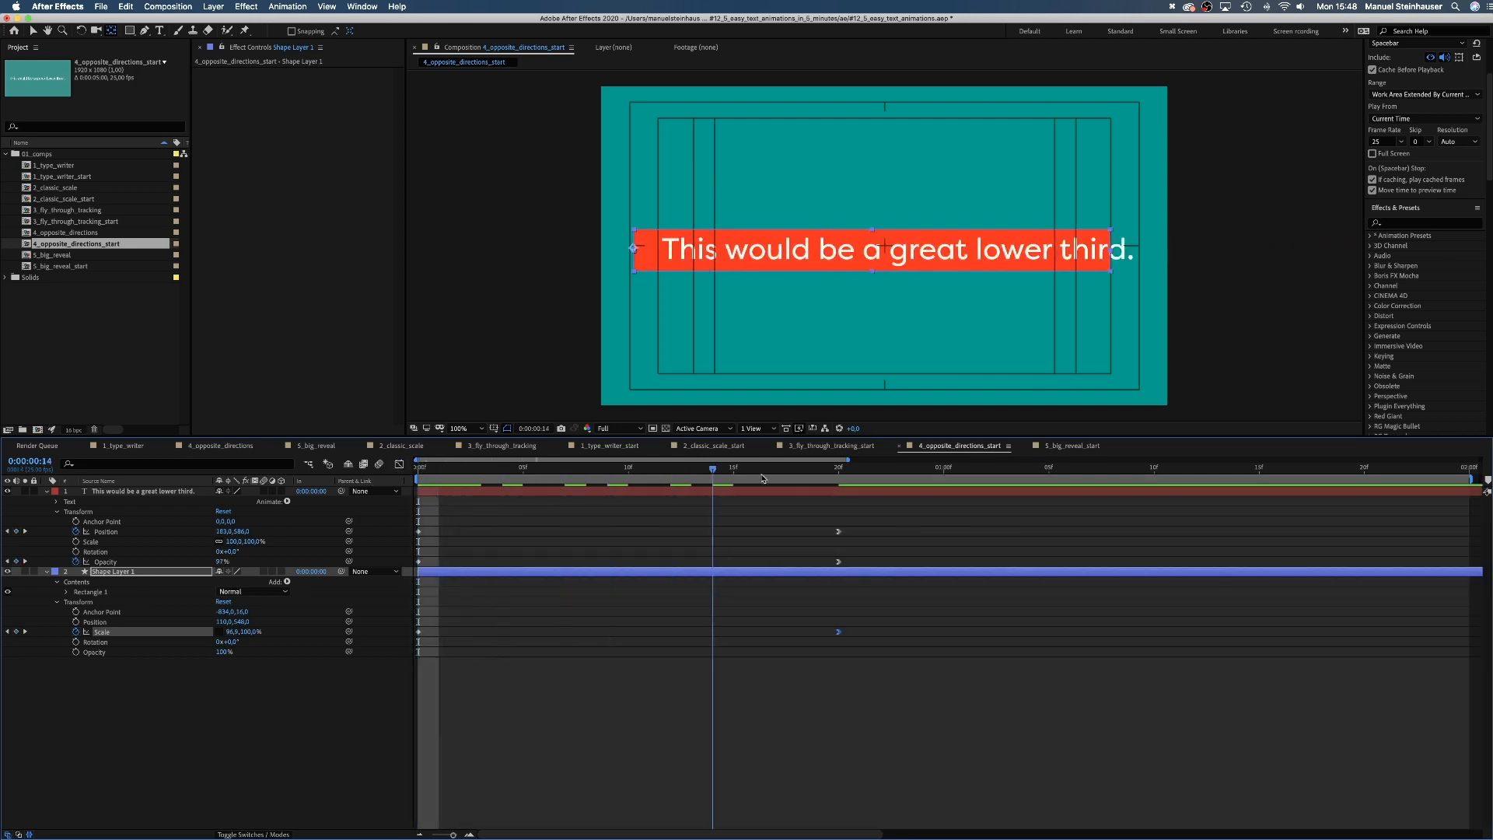
# - Apply Set Matte to the lower-third text, taking the matte from Shape Layer 1
pyautogui.click(838, 466)
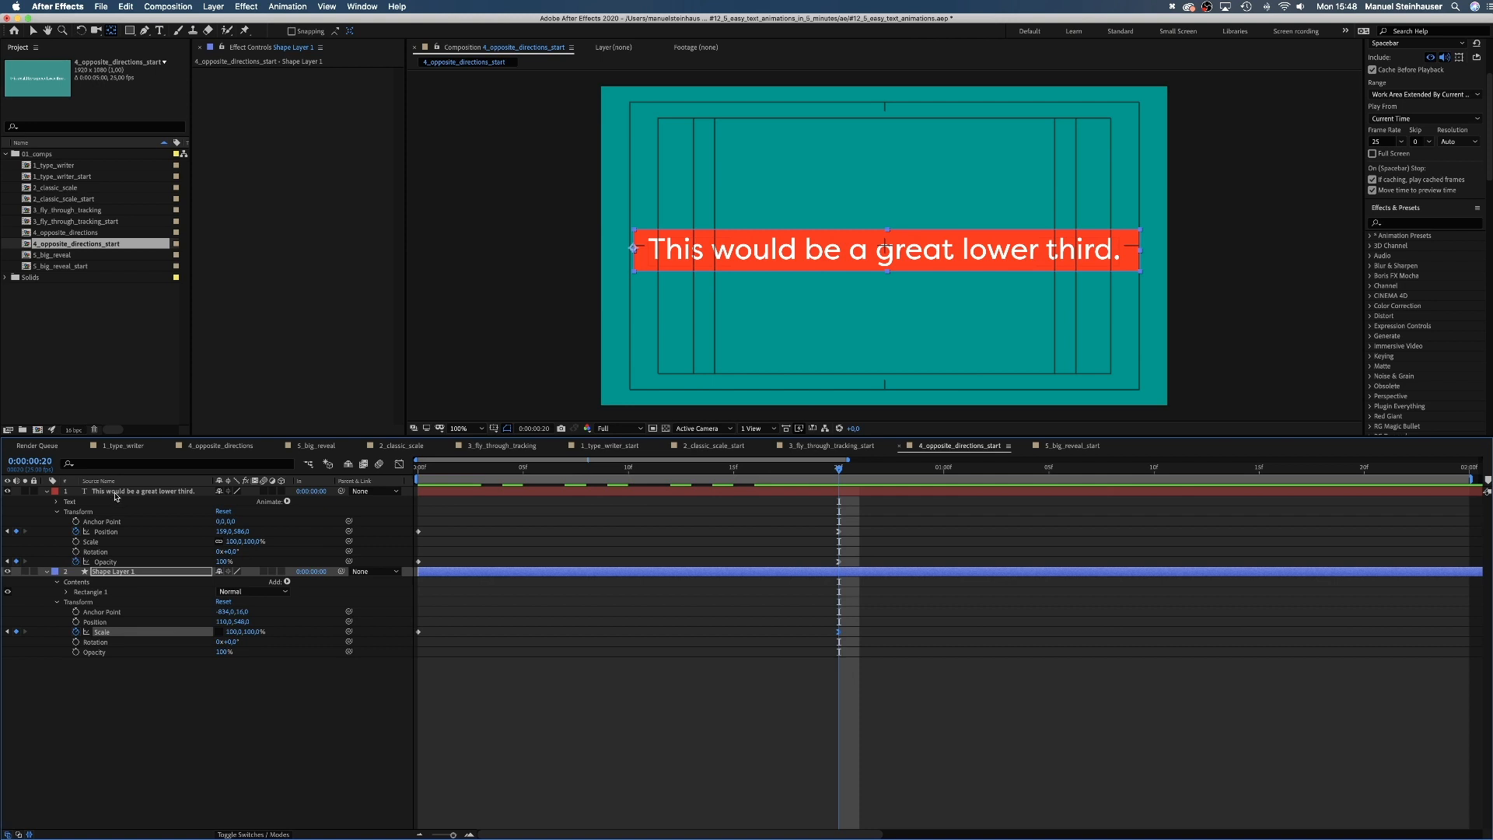
pyautogui.click(148, 491)
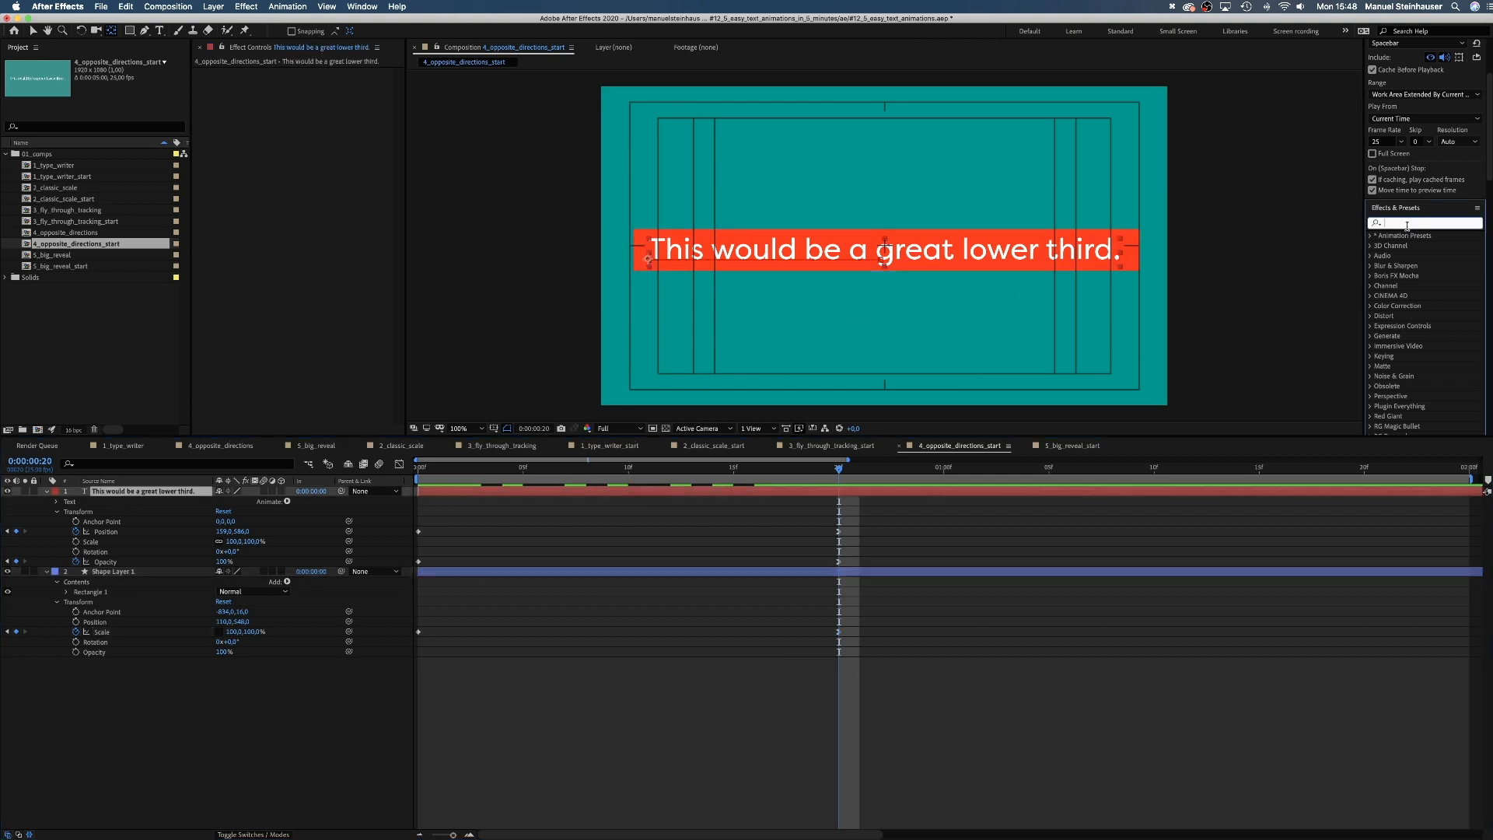
pyautogui.write('set')
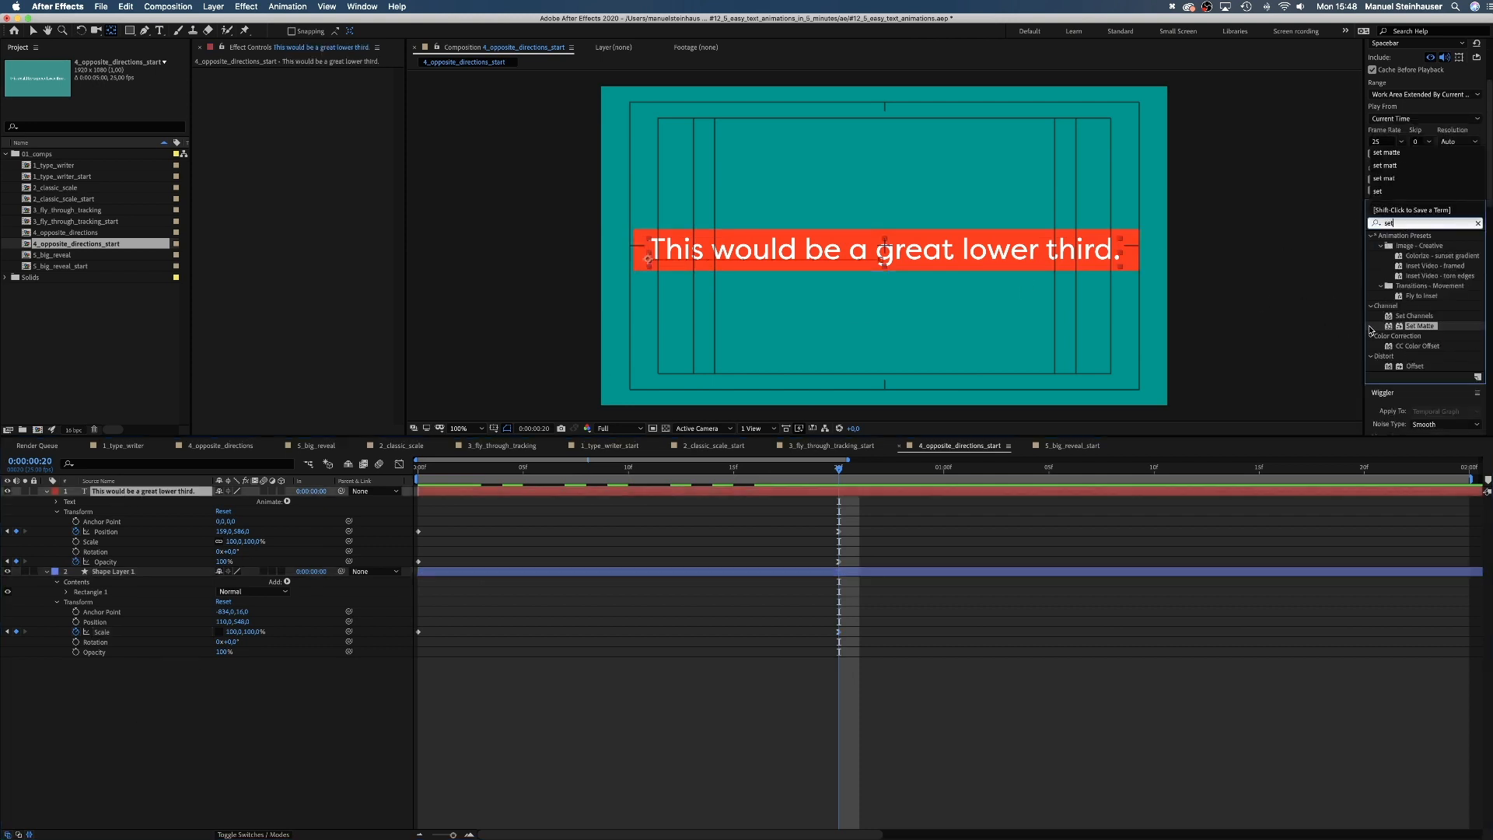
pyautogui.doubleClick(1420, 326)
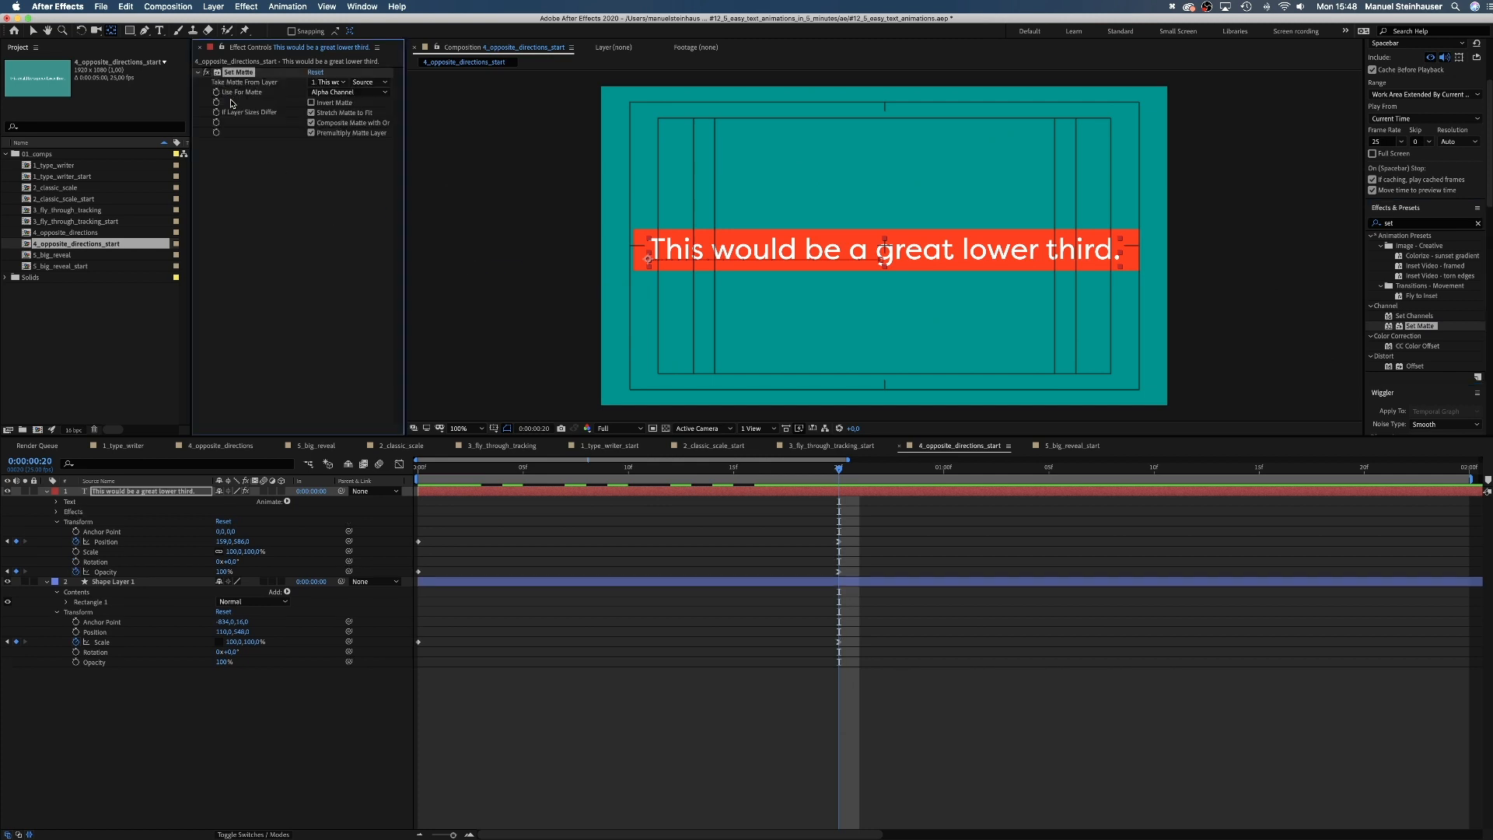
pyautogui.click(329, 81)
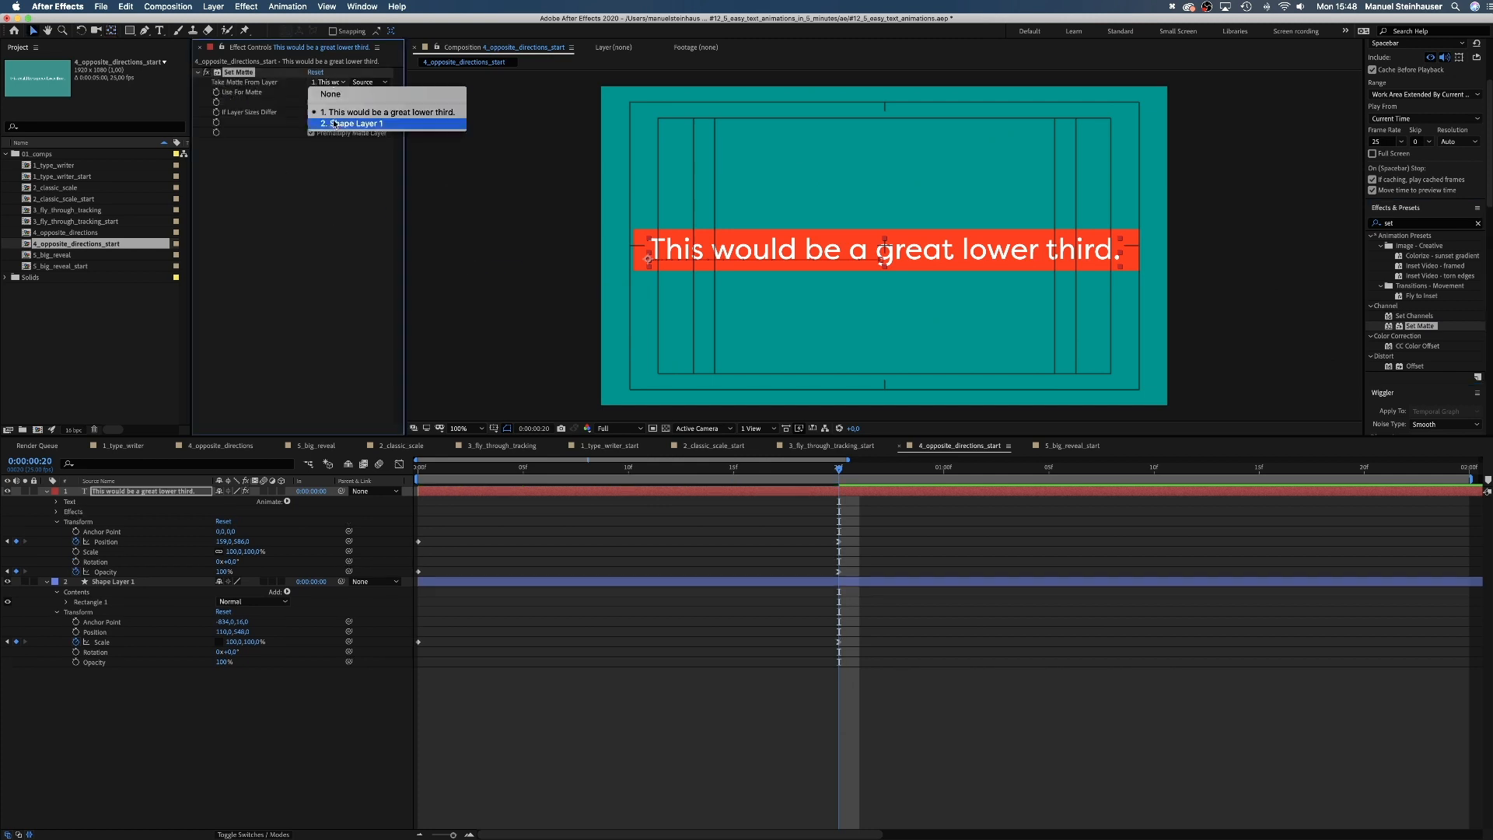
pyautogui.click(351, 123)
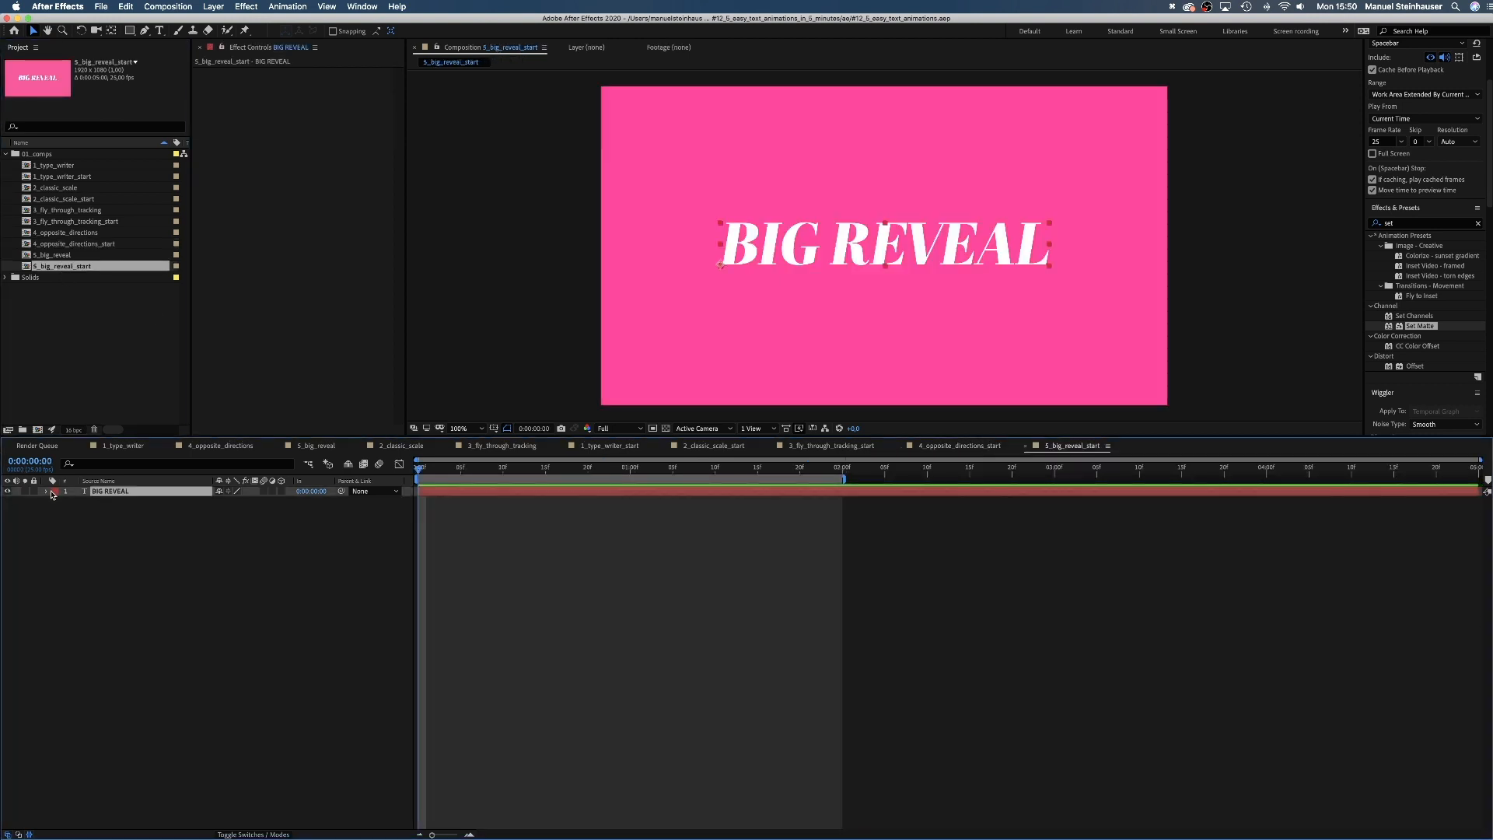
# - Add a Position animator to BIG REVEAL with a 155 px Y offset and keyframe Range Selector Start
pyautogui.click(59, 490)
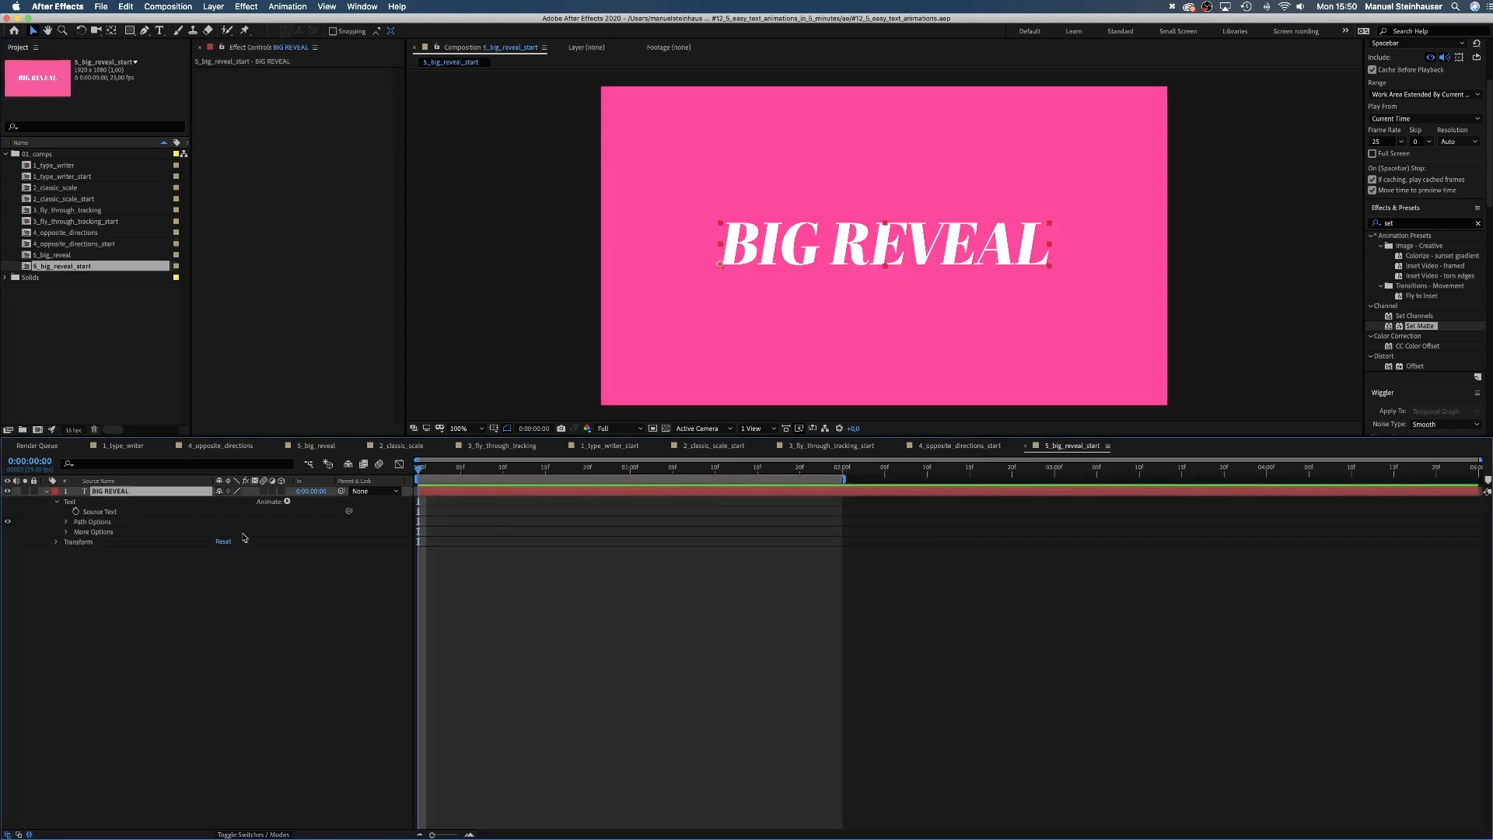
pyautogui.click(270, 502)
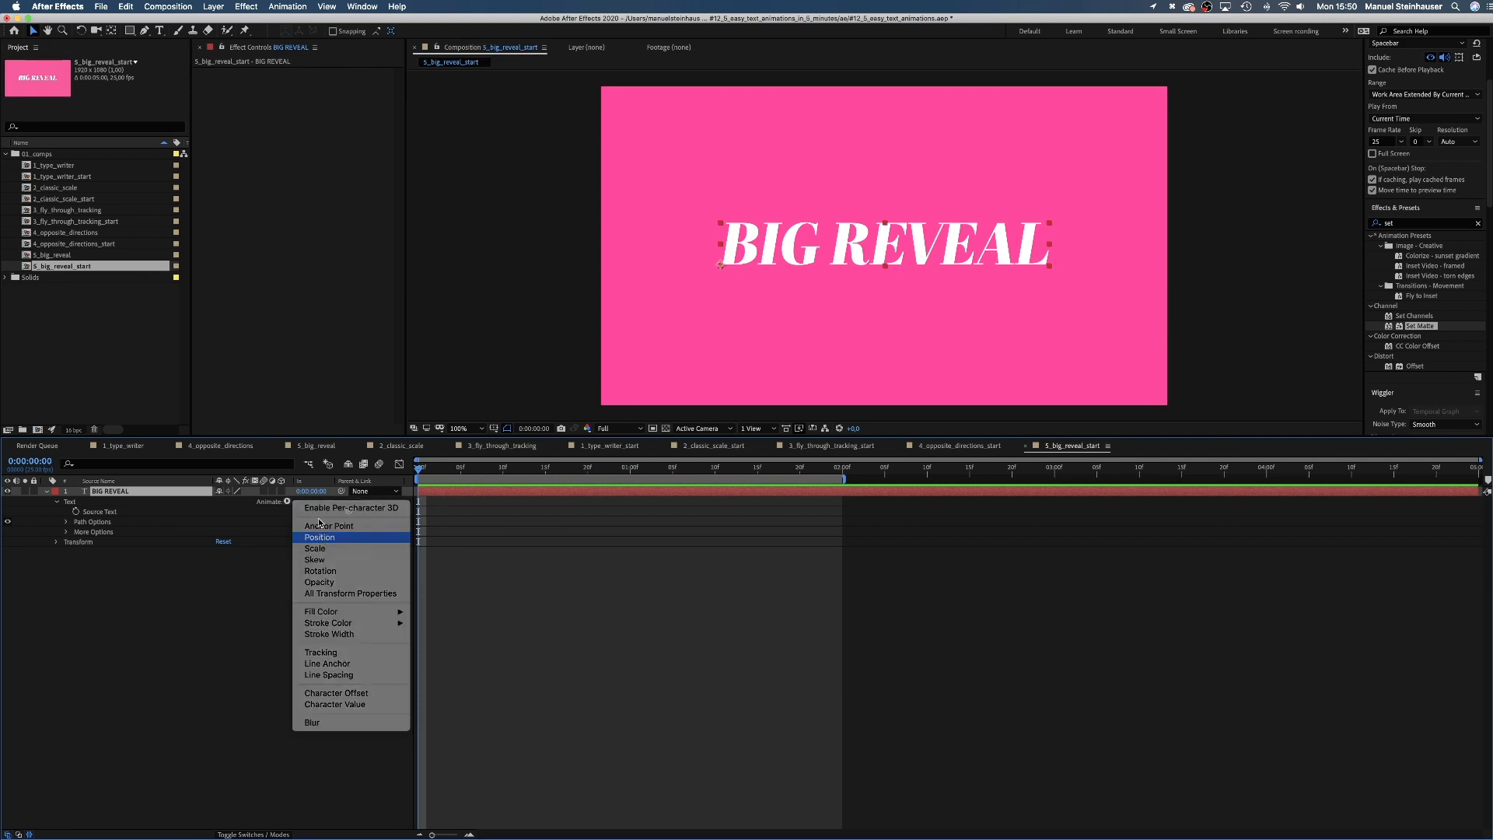
pyautogui.click(320, 535)
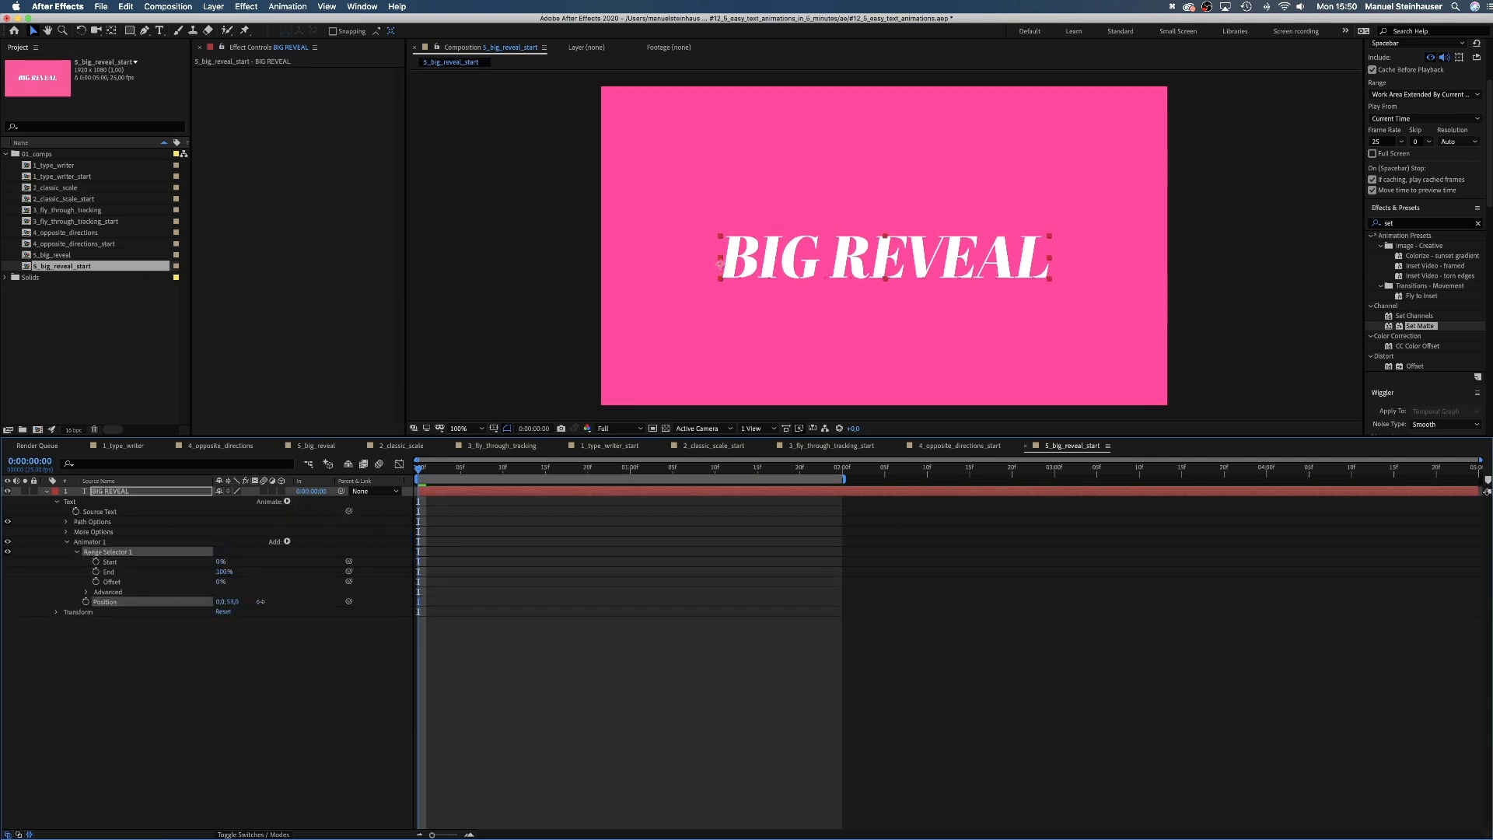
pyautogui.write('155')
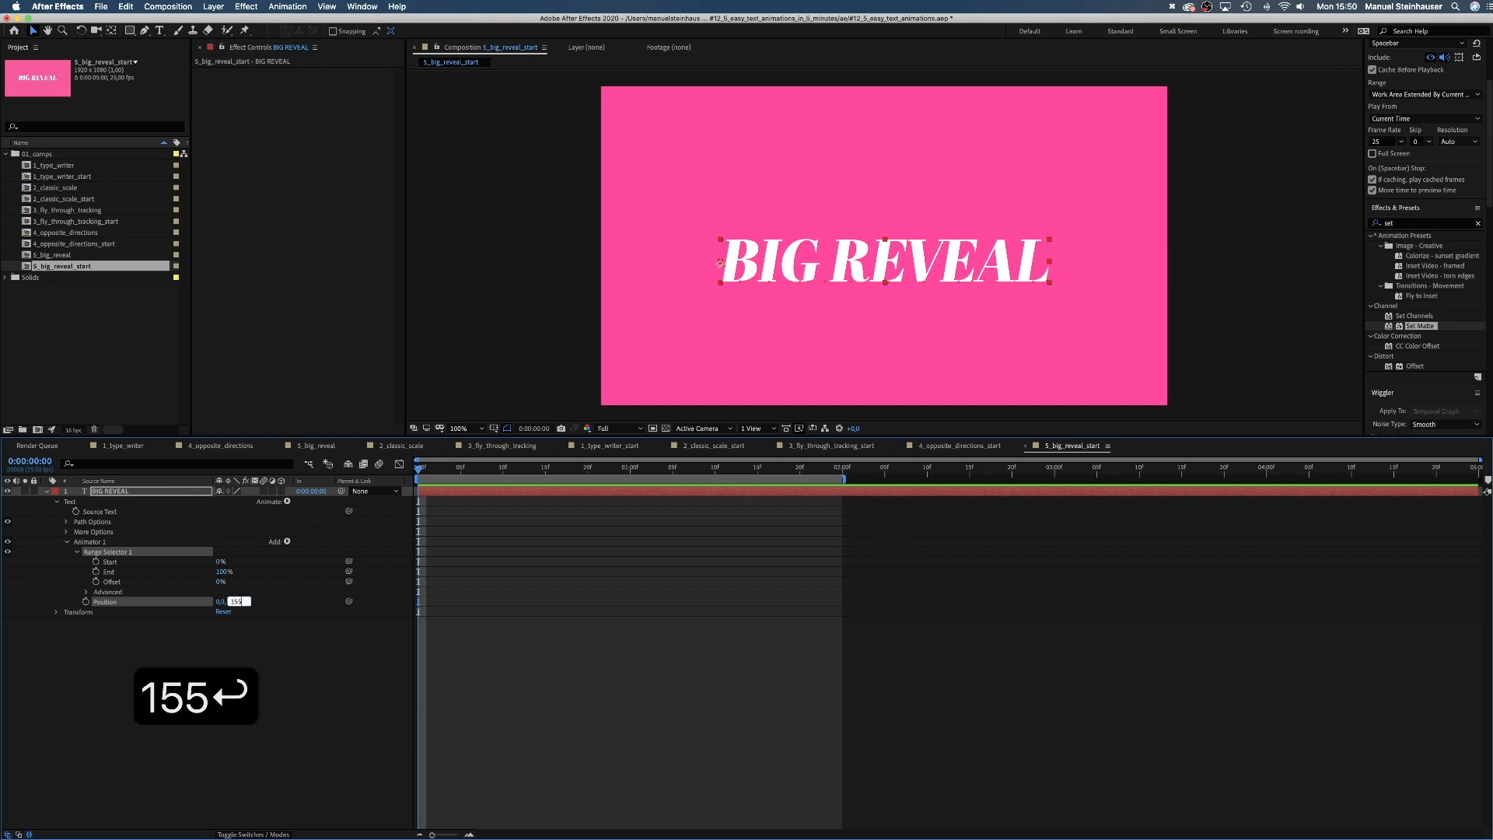
pyautogui.press('enter')
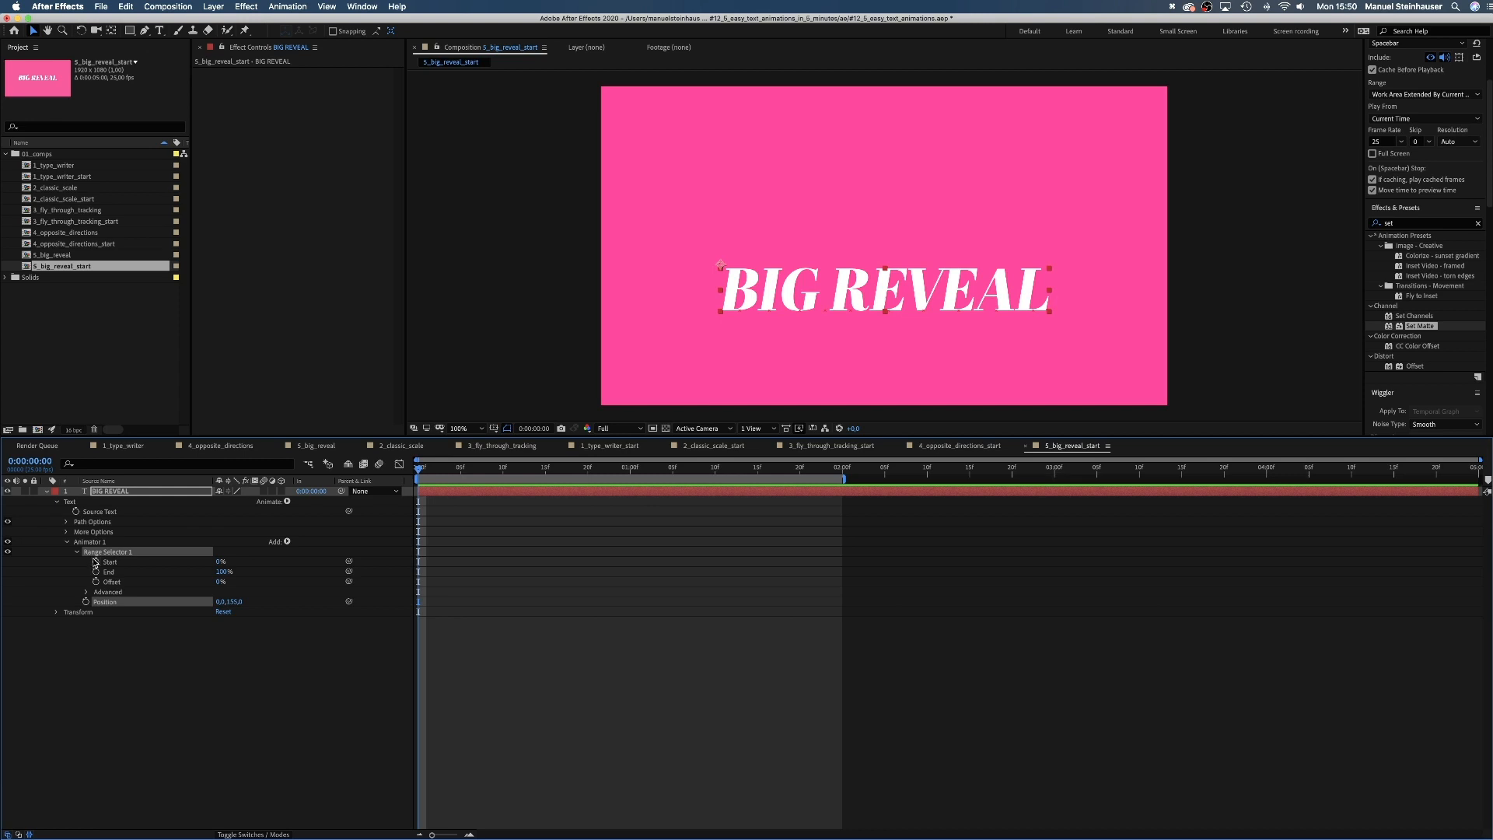
pyautogui.click(622, 468)
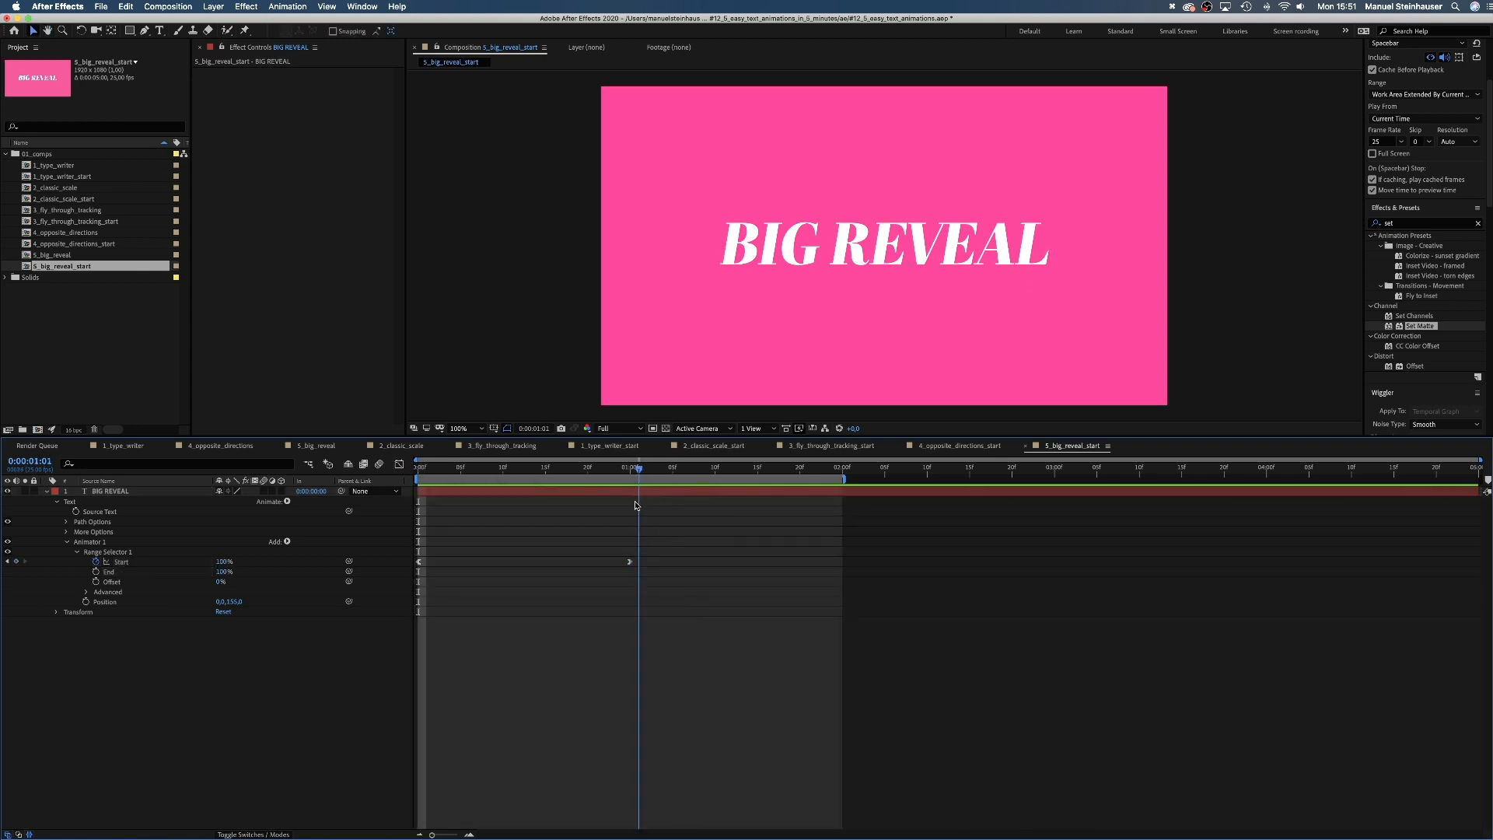
# - Draw the orange bar and set BIG REVEAL's Set Matte source to Shape Layer 1
pyautogui.click(130, 30)
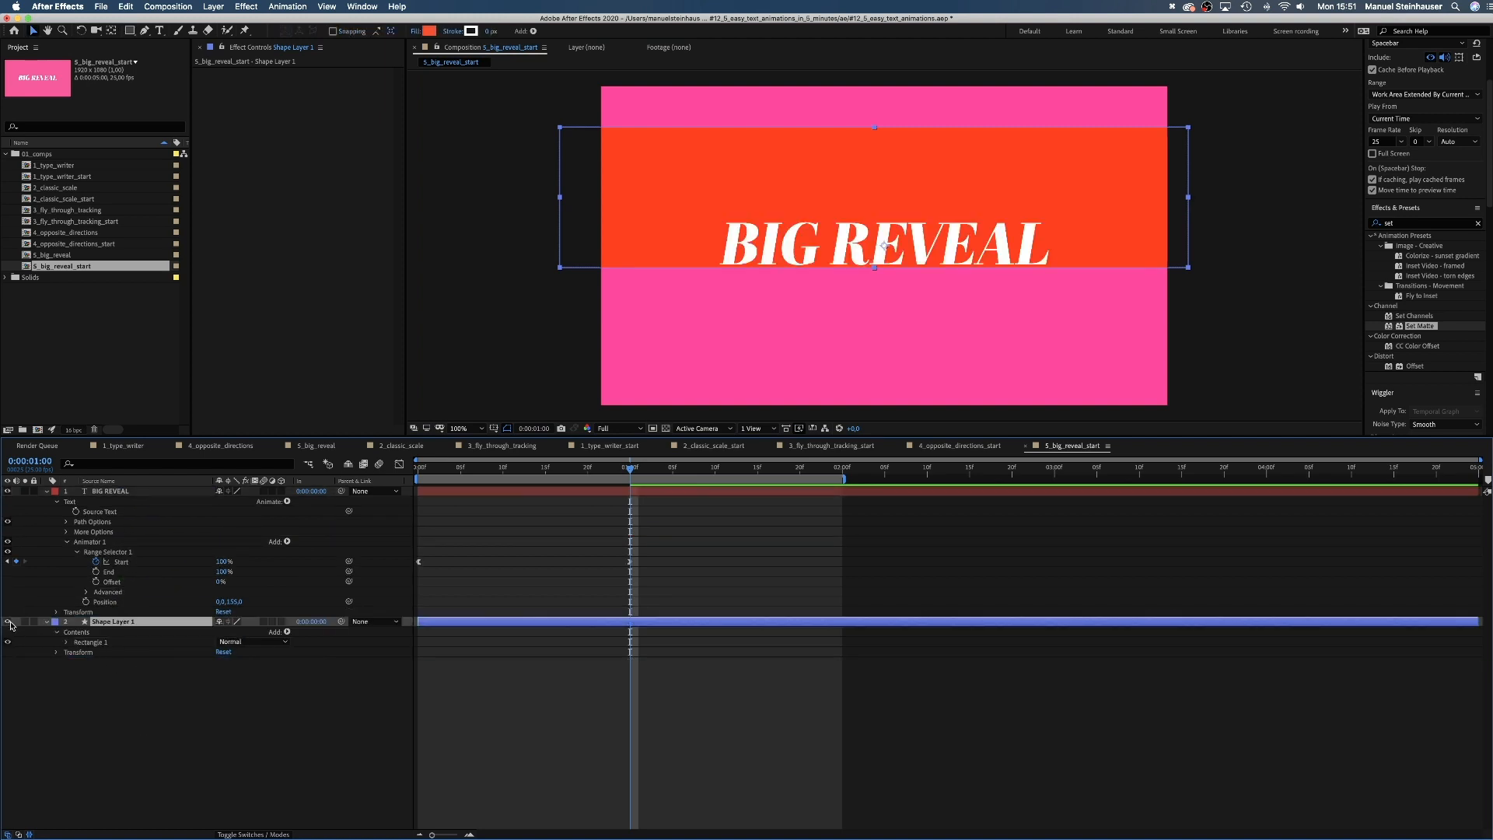
pyautogui.click(110, 491)
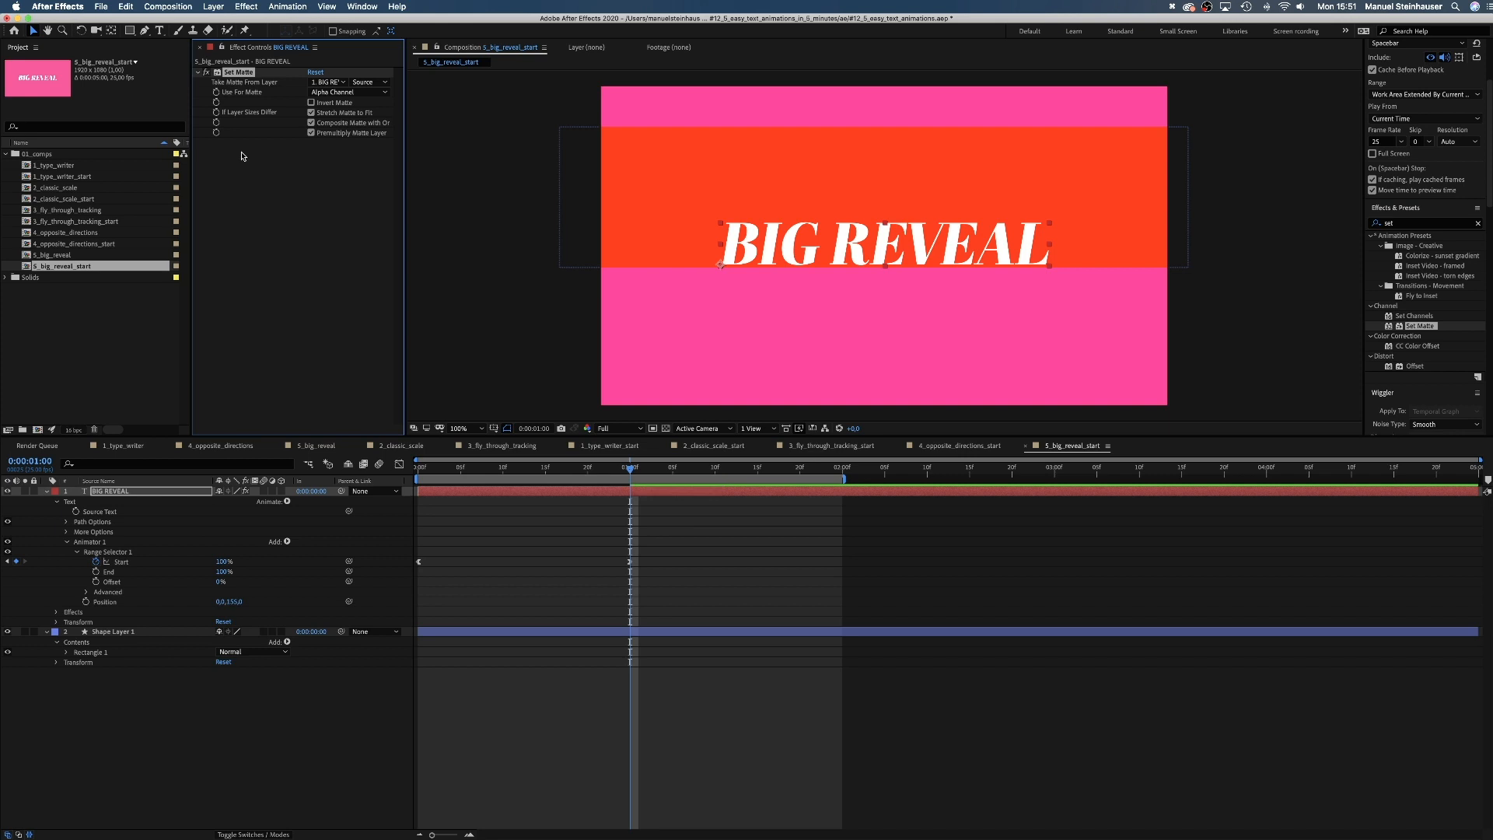
pyautogui.click(327, 82)
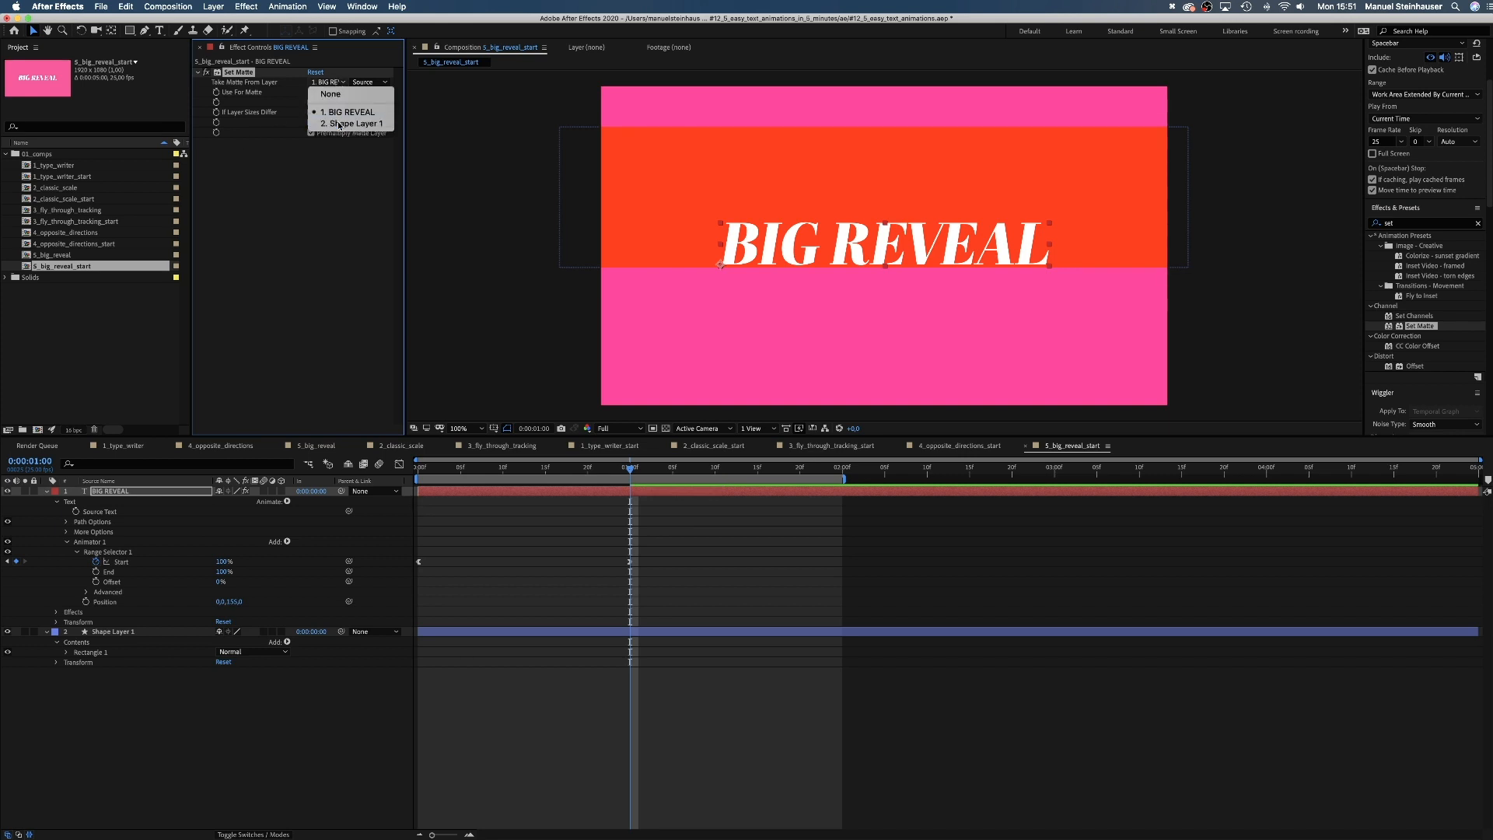
pyautogui.click(355, 124)
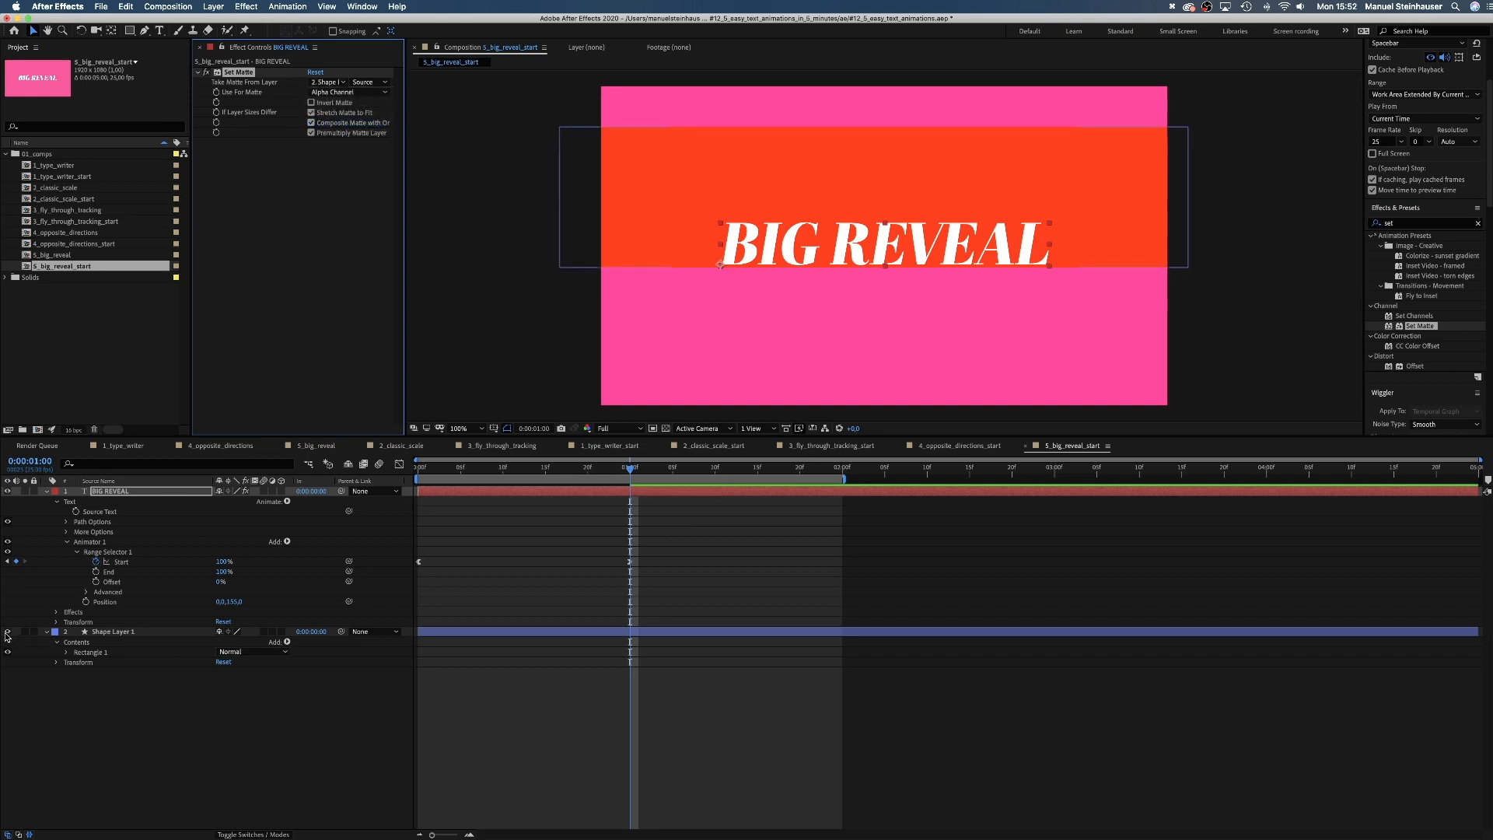